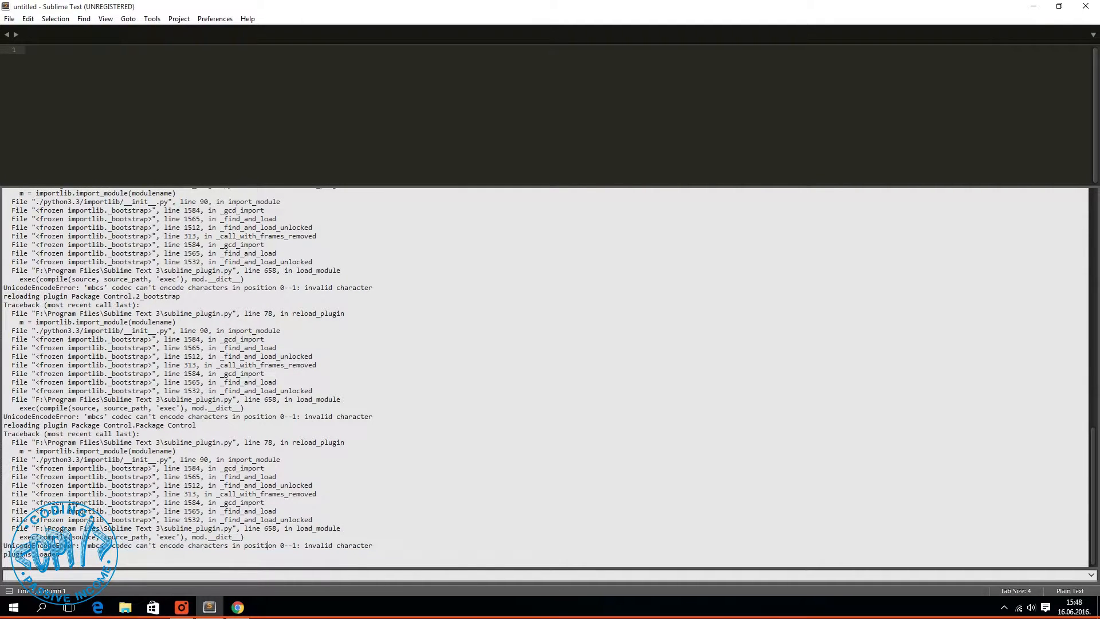
- Copy the Sublime Text 3 install code from packagecontrol.io and return to Sublime Text
left_click(237, 607)
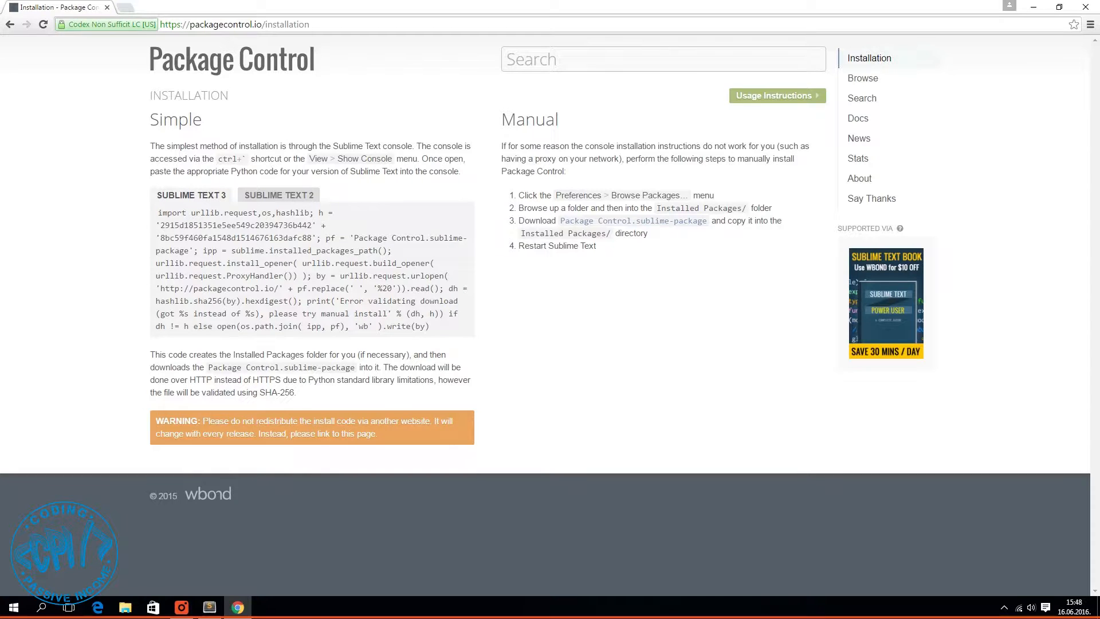
triple_click(312, 268)
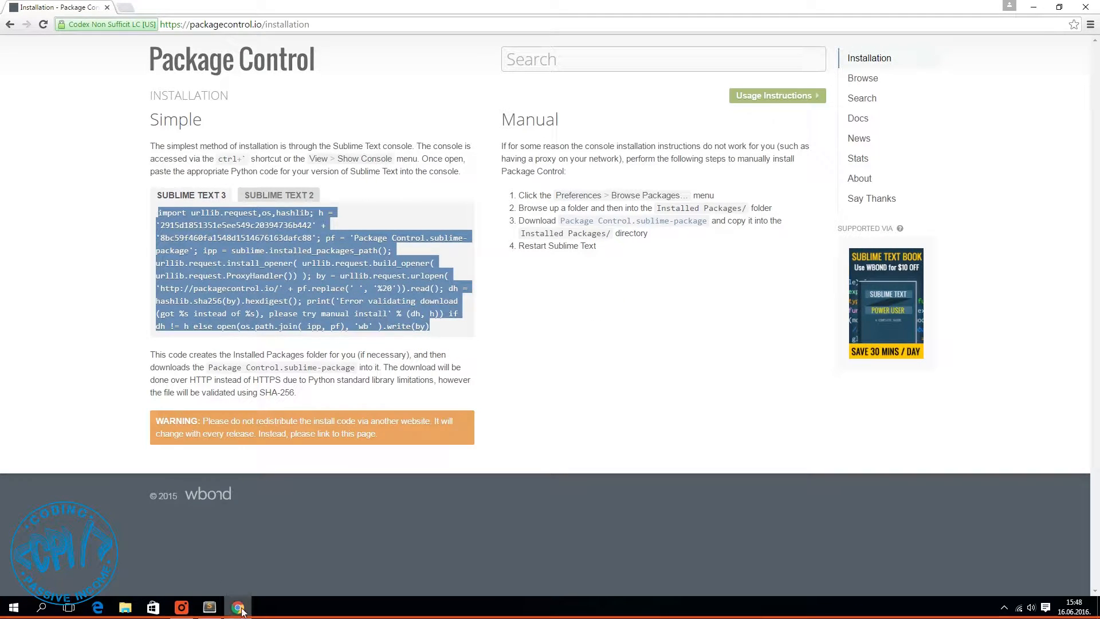
left_click(207, 607)
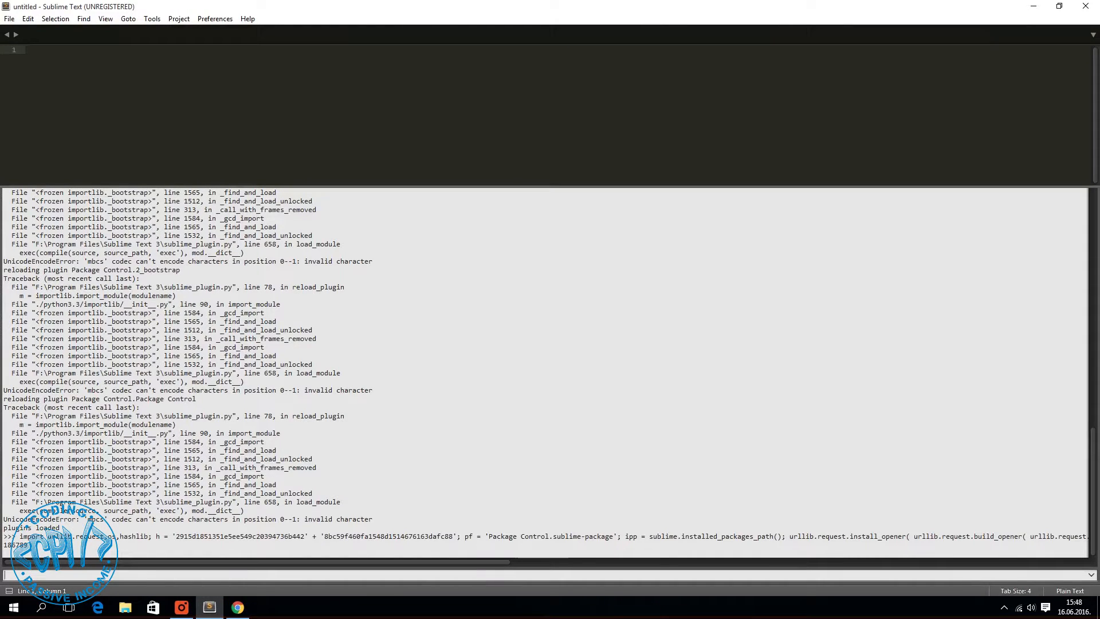
- Search the Package Control palette for 'install pack', which offers only settings entries
left_click(214, 19)
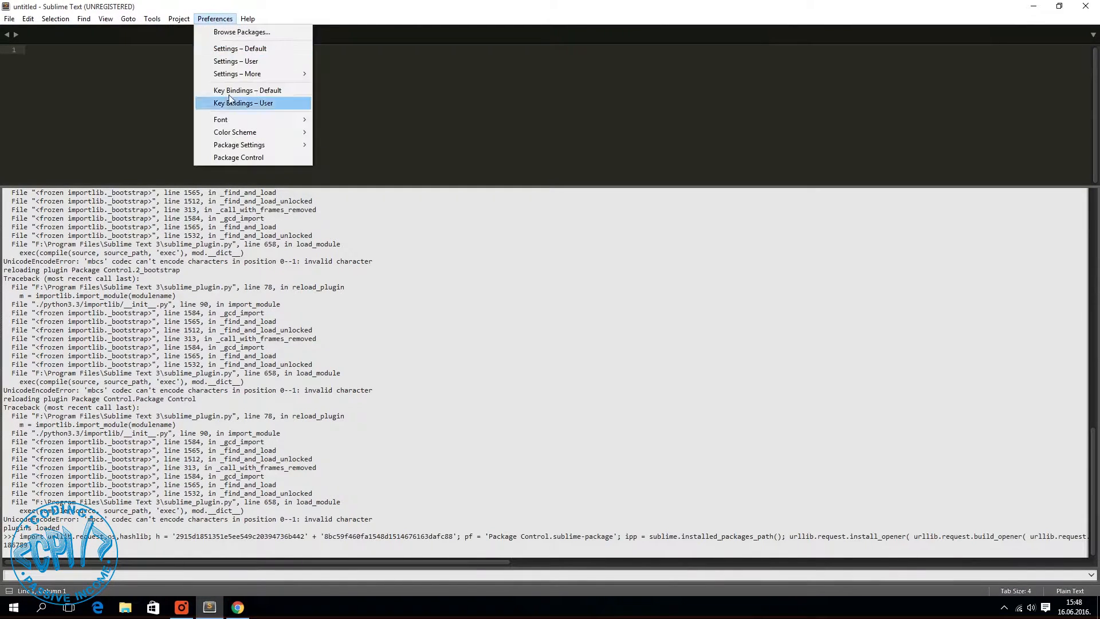
left_click(239, 157)
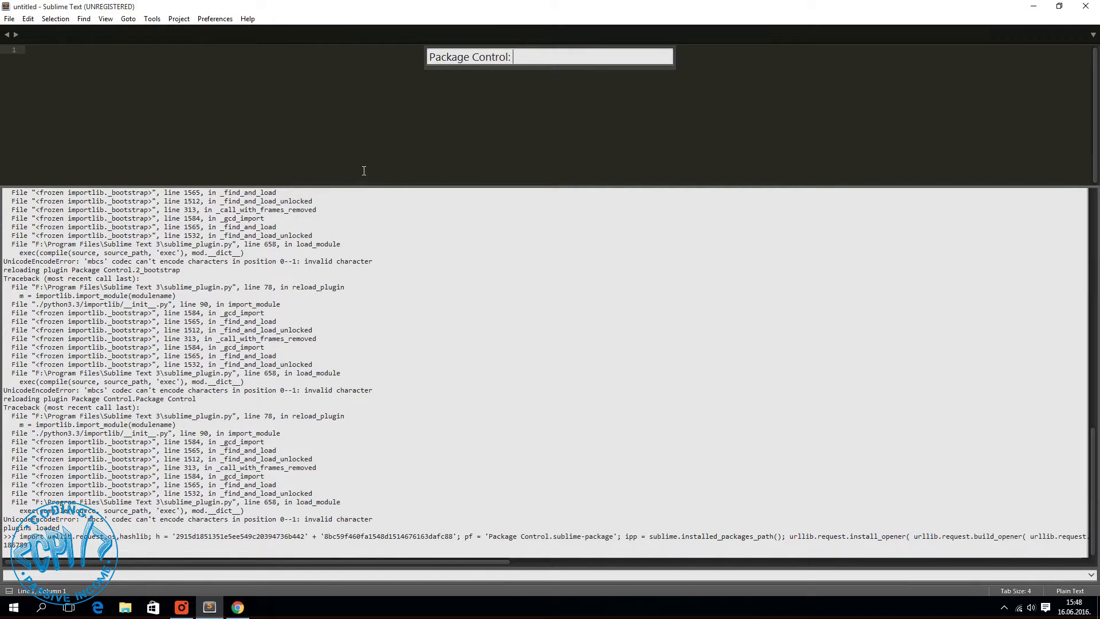
type("install pack")
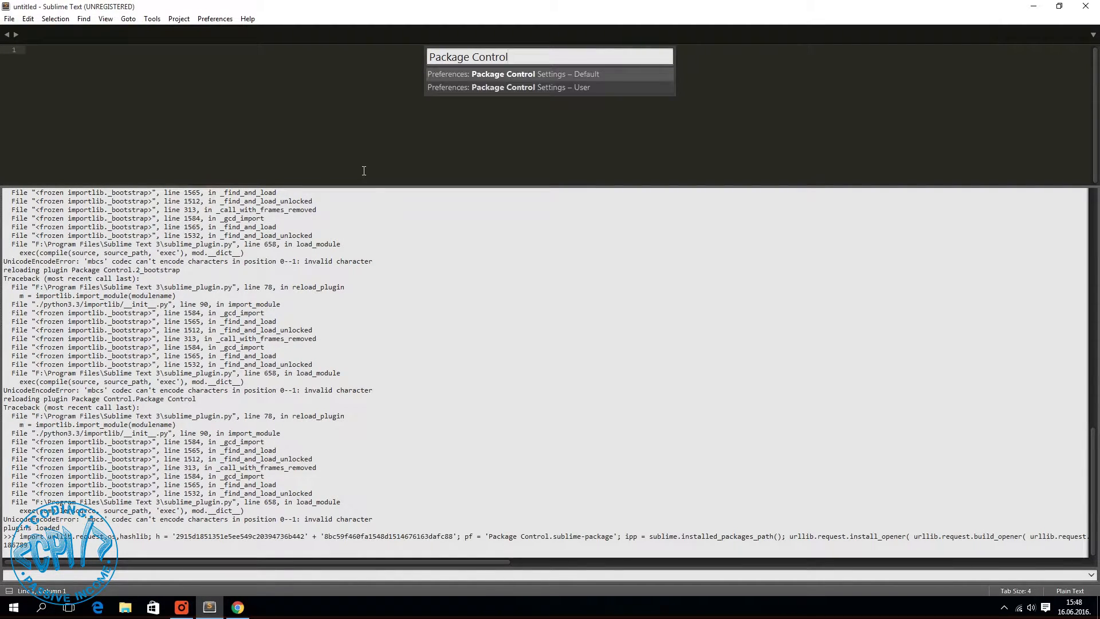
key("Backspace")
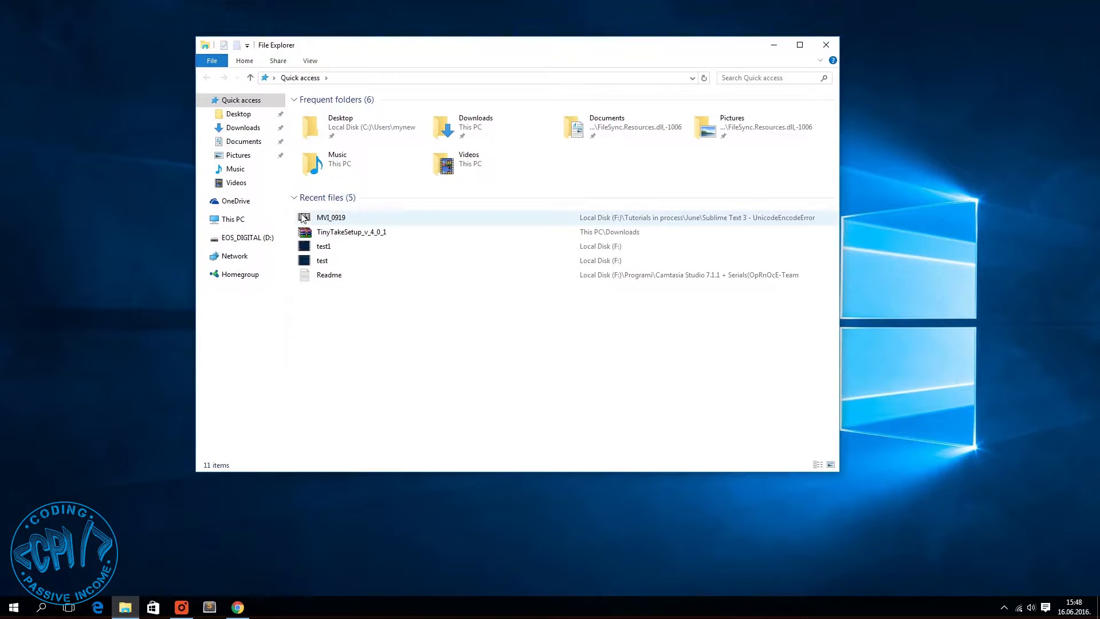
- Browse C:\Users and inspect the Cyrillic user folder сенаид via its context menu
left_click(233, 218)
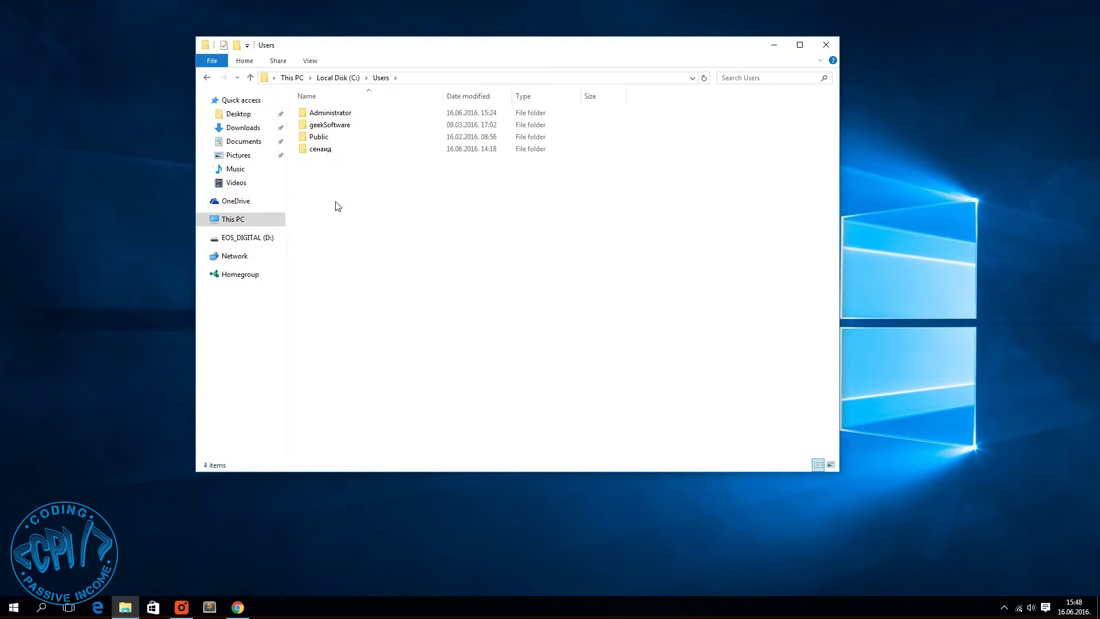
left_click(320, 149)
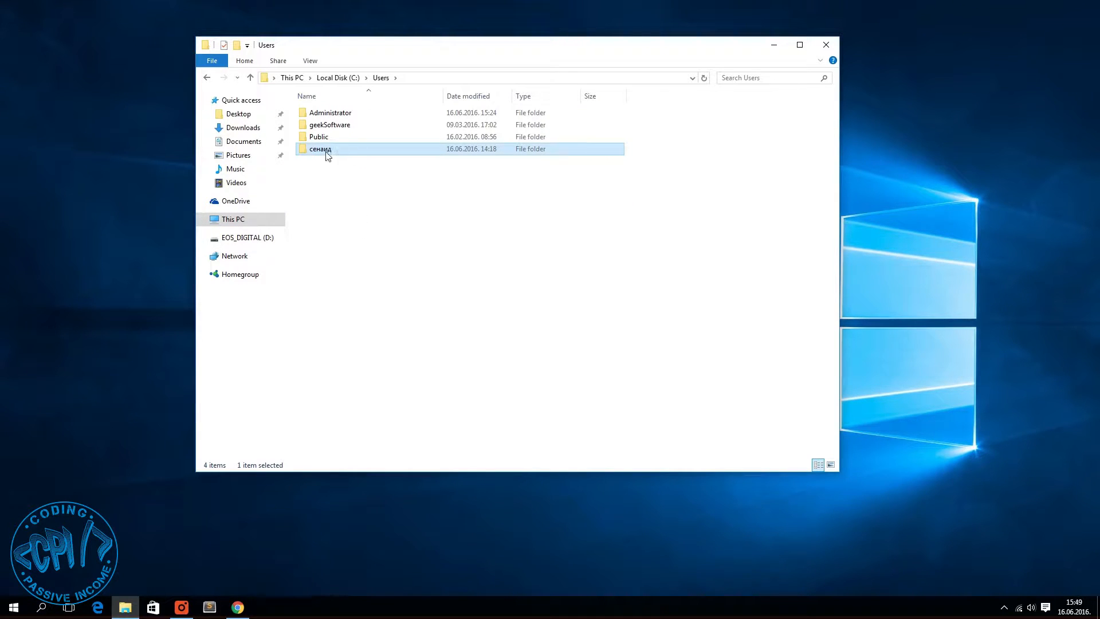
mouse_move(337, 153)
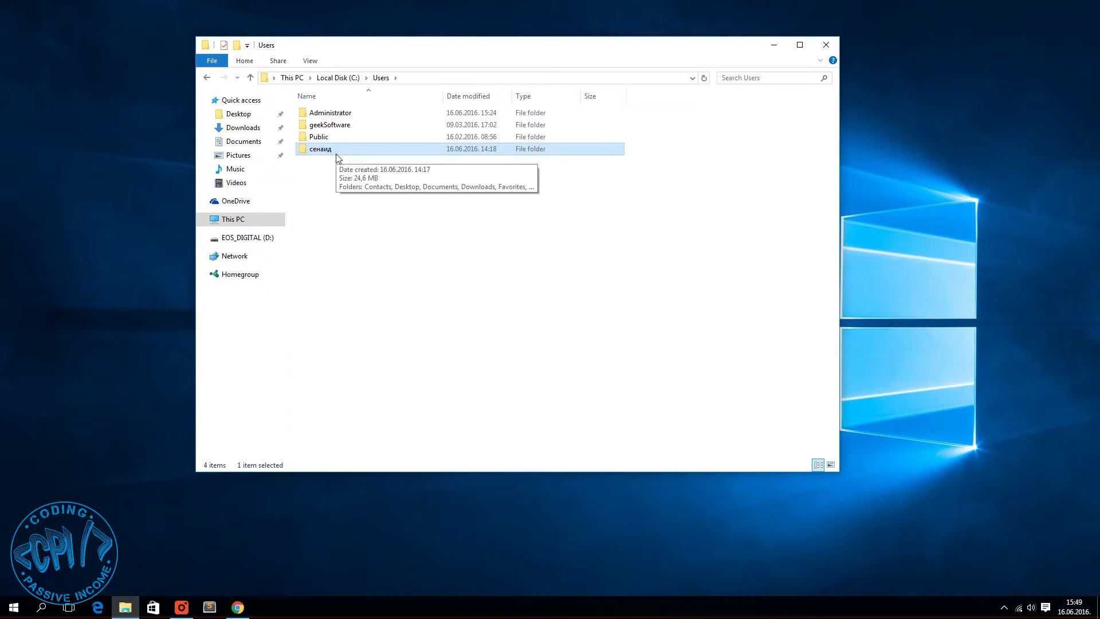
mouse_move(519, 68)
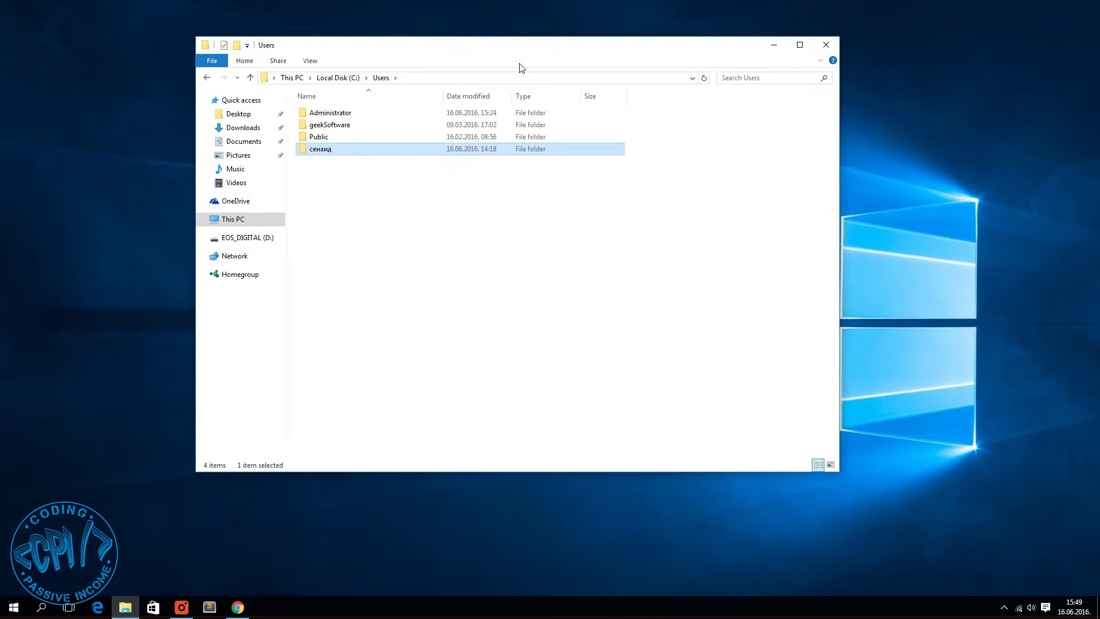
right_click(320, 149)
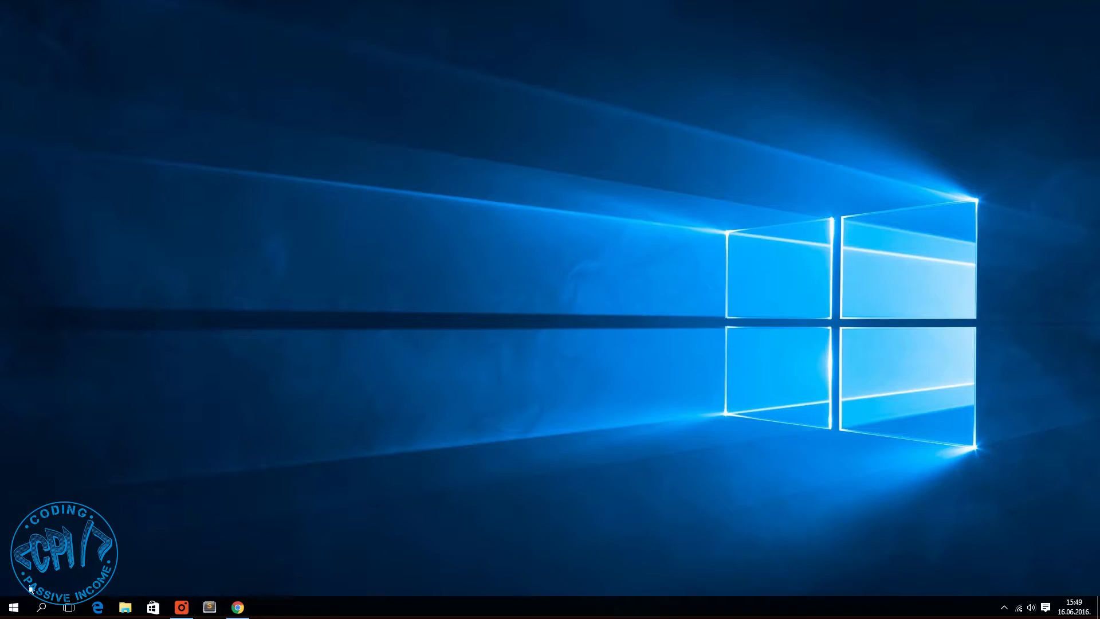
- Run 'net user administrator /active' in an elevated Command Prompt, then close it
left_click(12, 607)
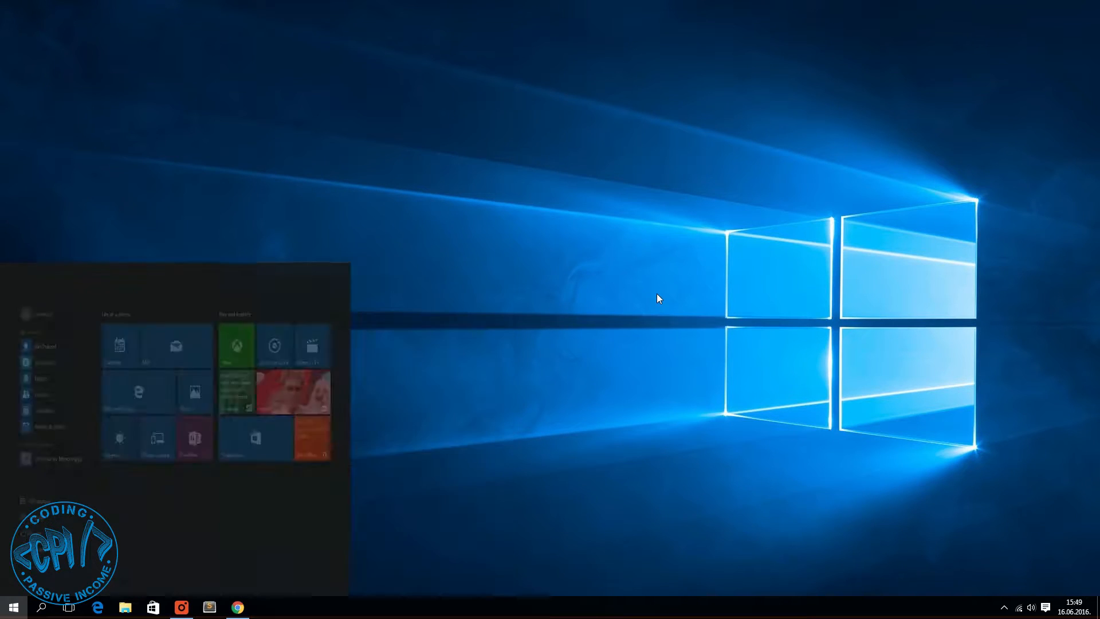
type("comman")
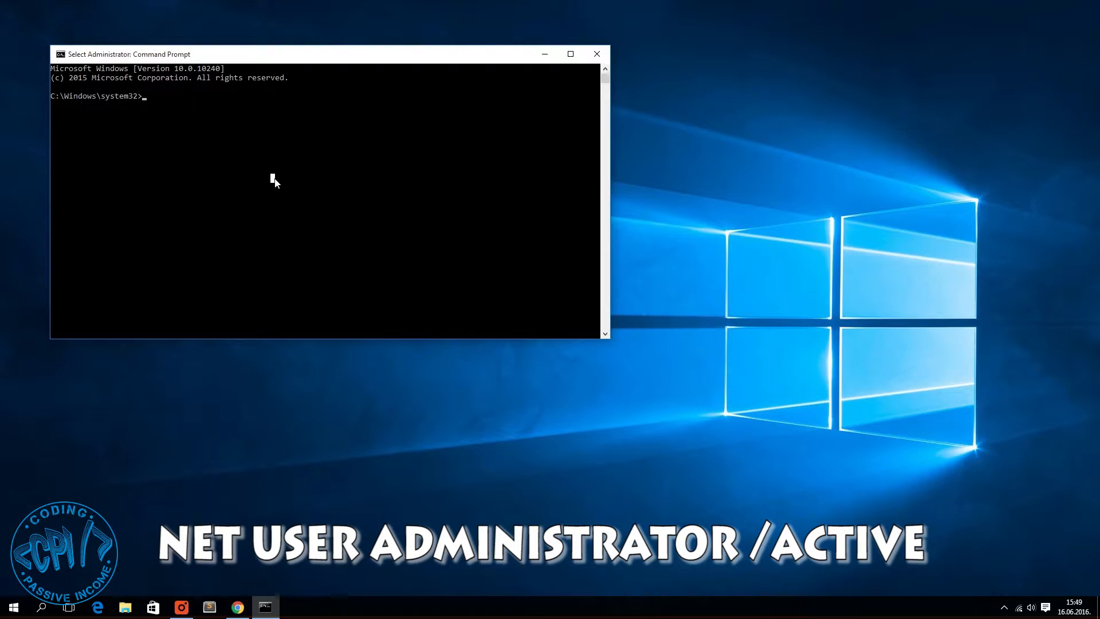
type("net user administrator /active")
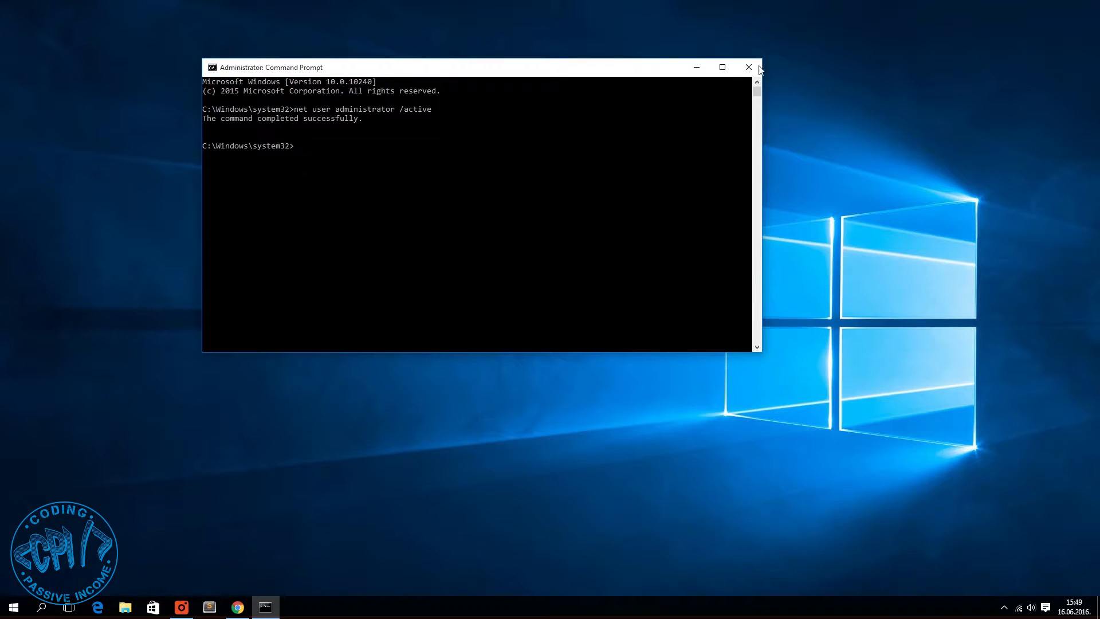
left_click(748, 67)
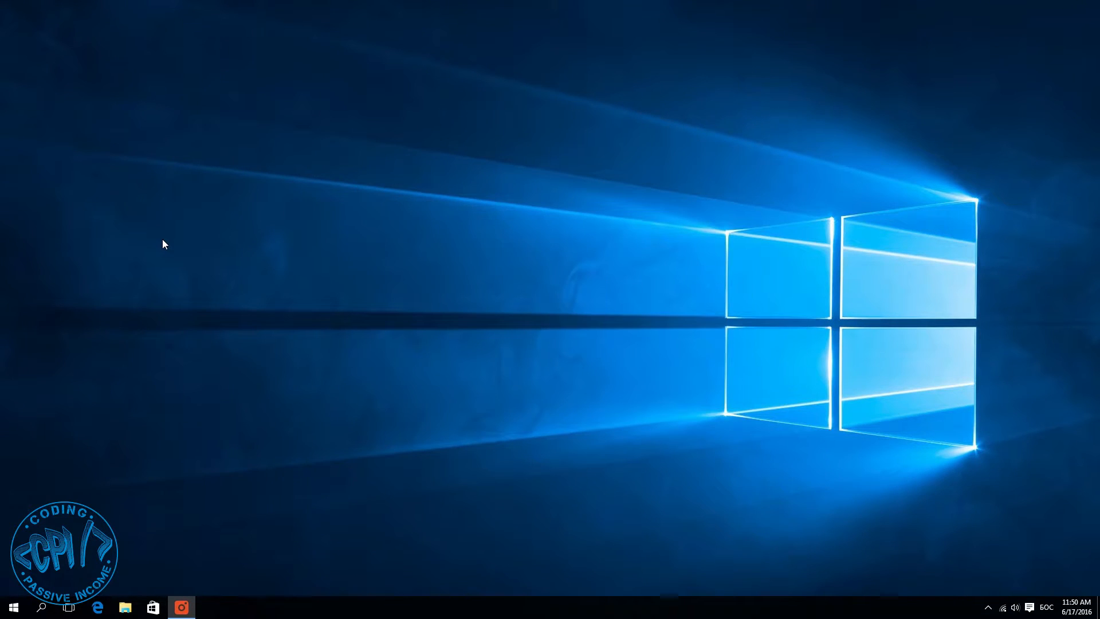
mouse_move(160, 267)
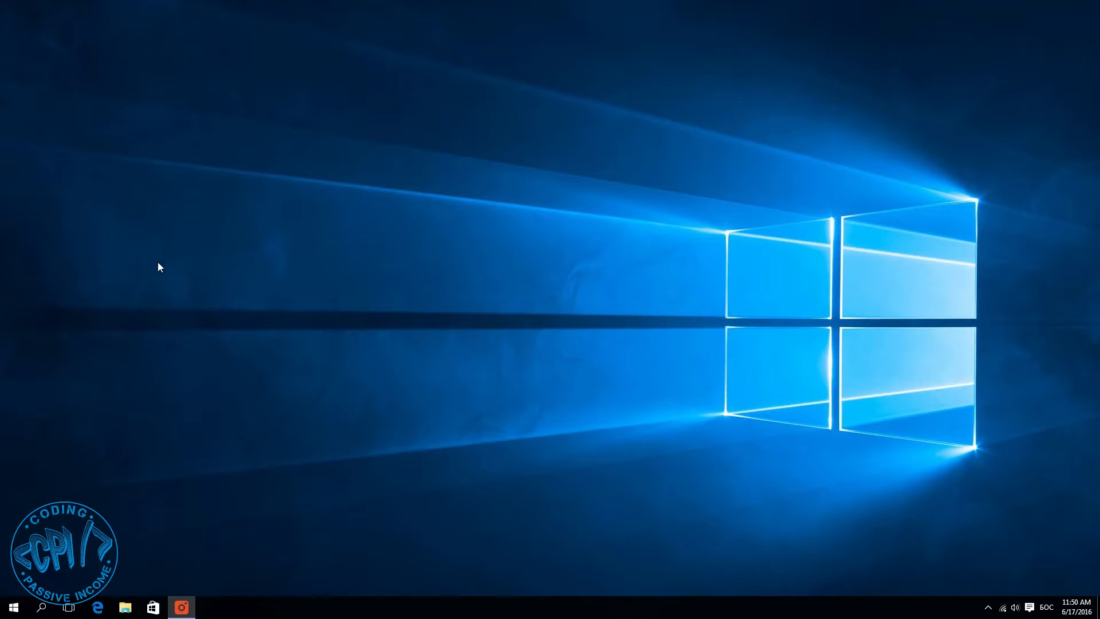
- Browse to C:\Users in File Explorer and select the сенаид profile folder
left_click(124, 607)
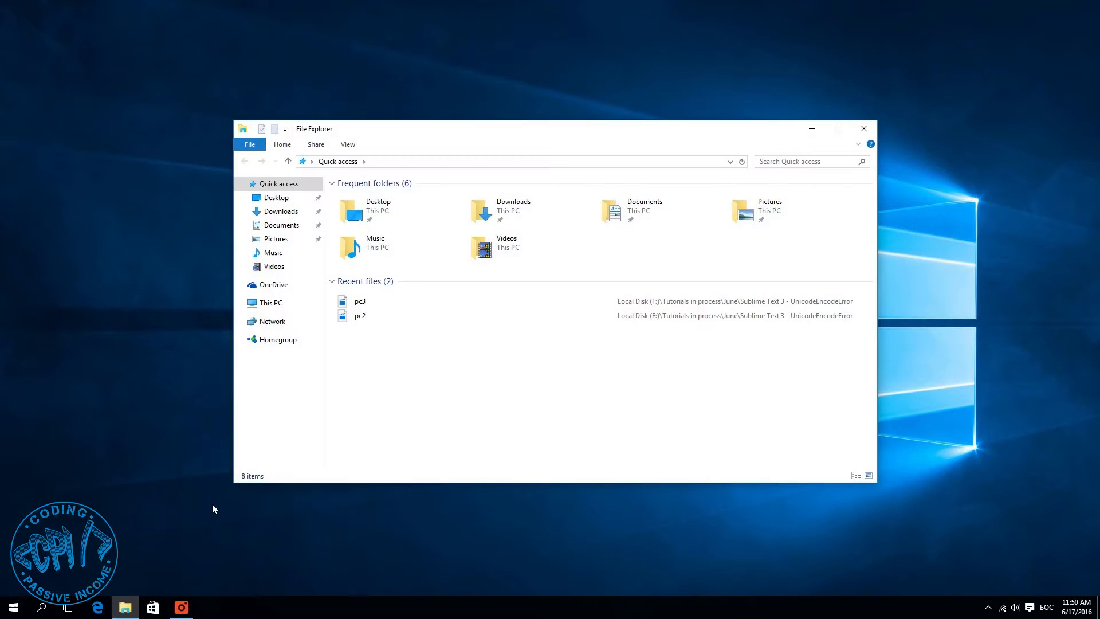
left_click(271, 302)
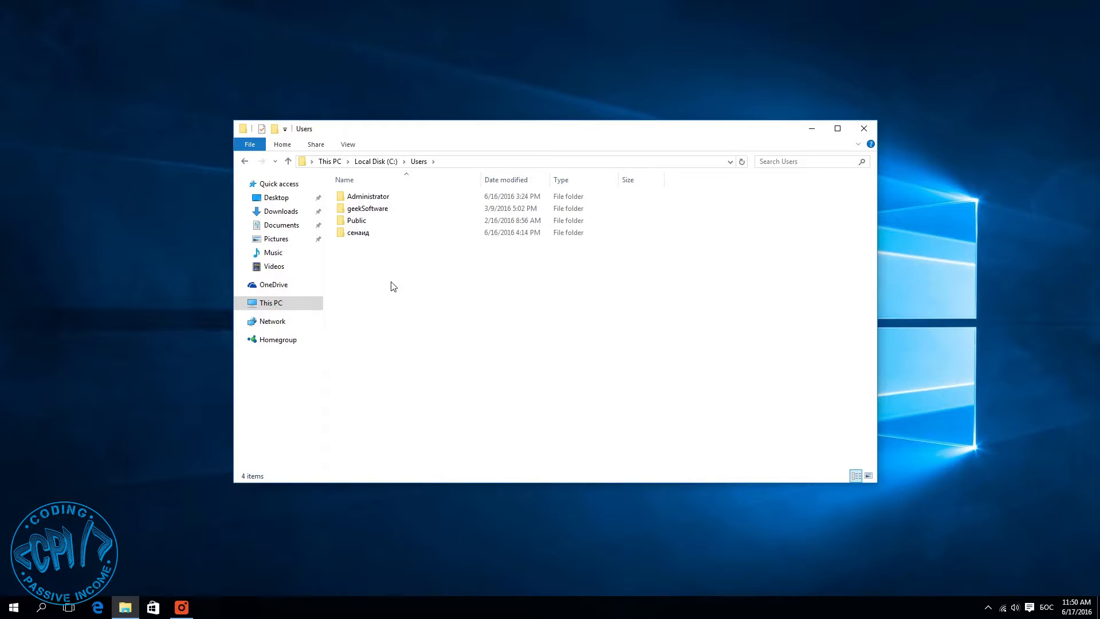
mouse_move(357, 233)
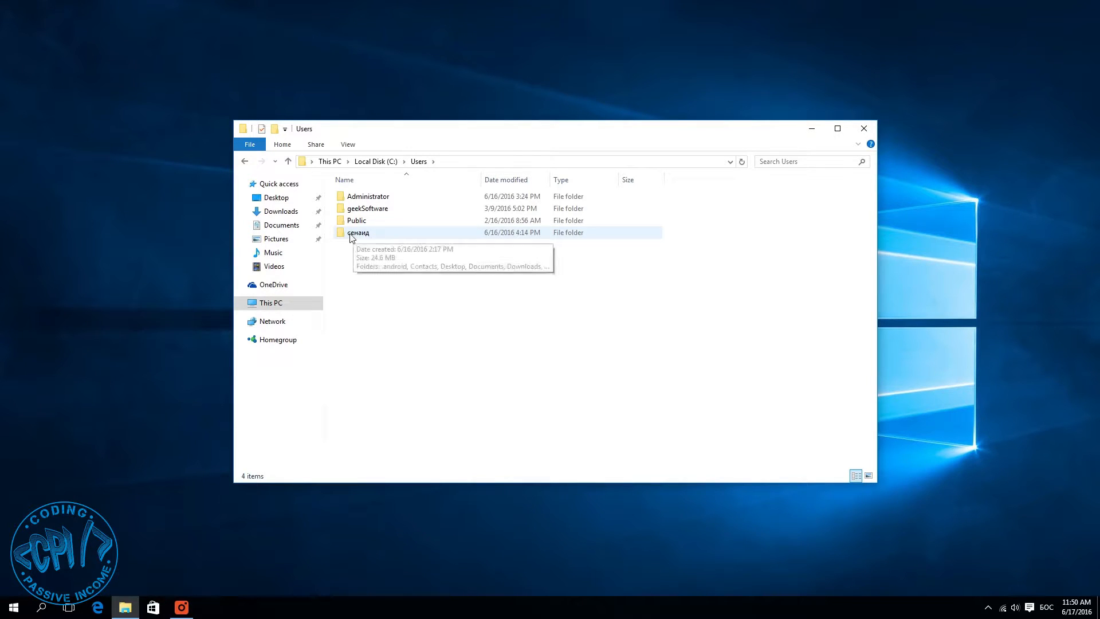
left_click(358, 233)
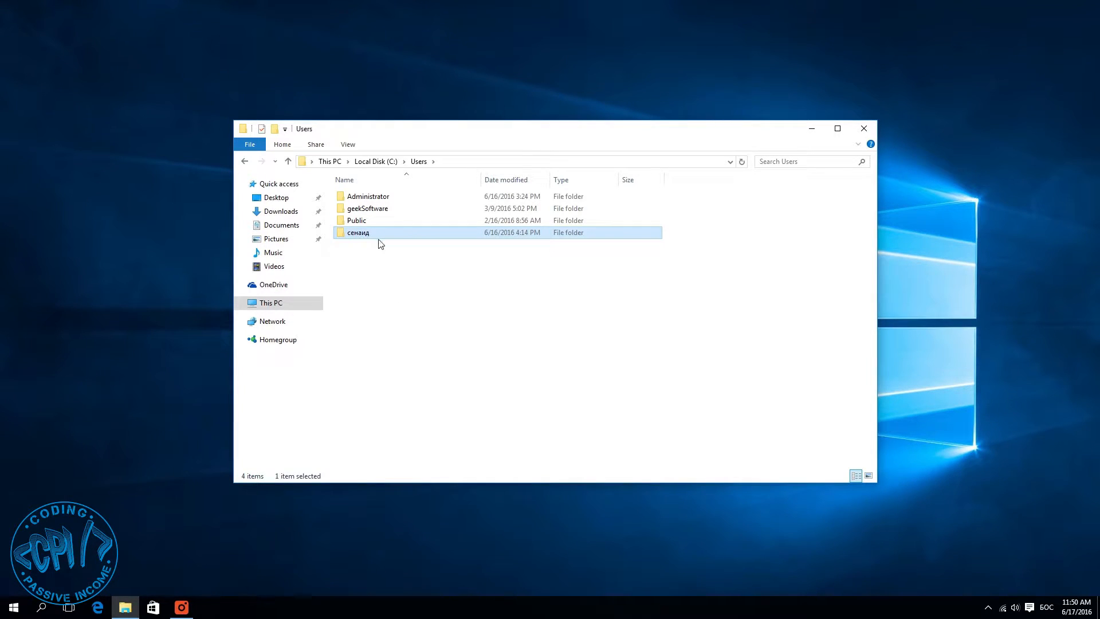
mouse_move(377, 242)
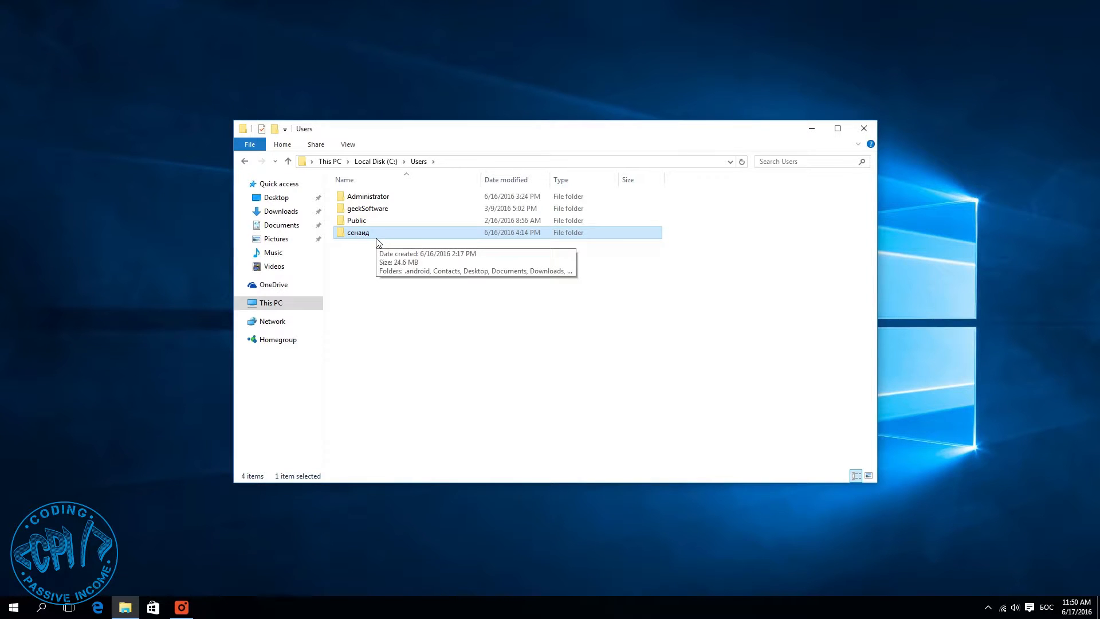
mouse_move(444, 351)
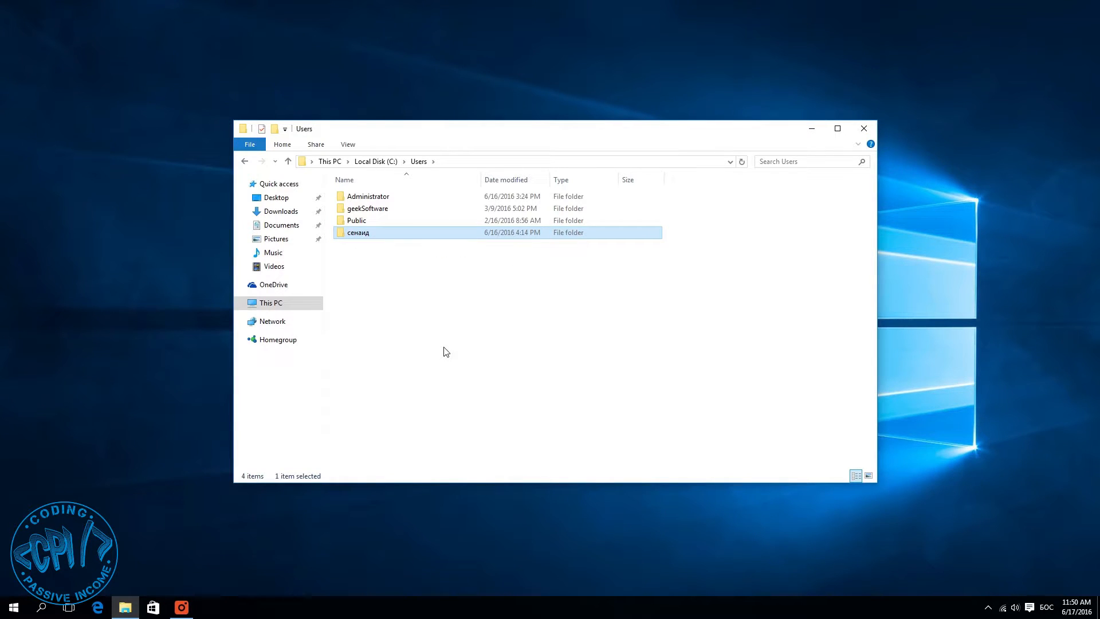
mouse_move(997, 573)
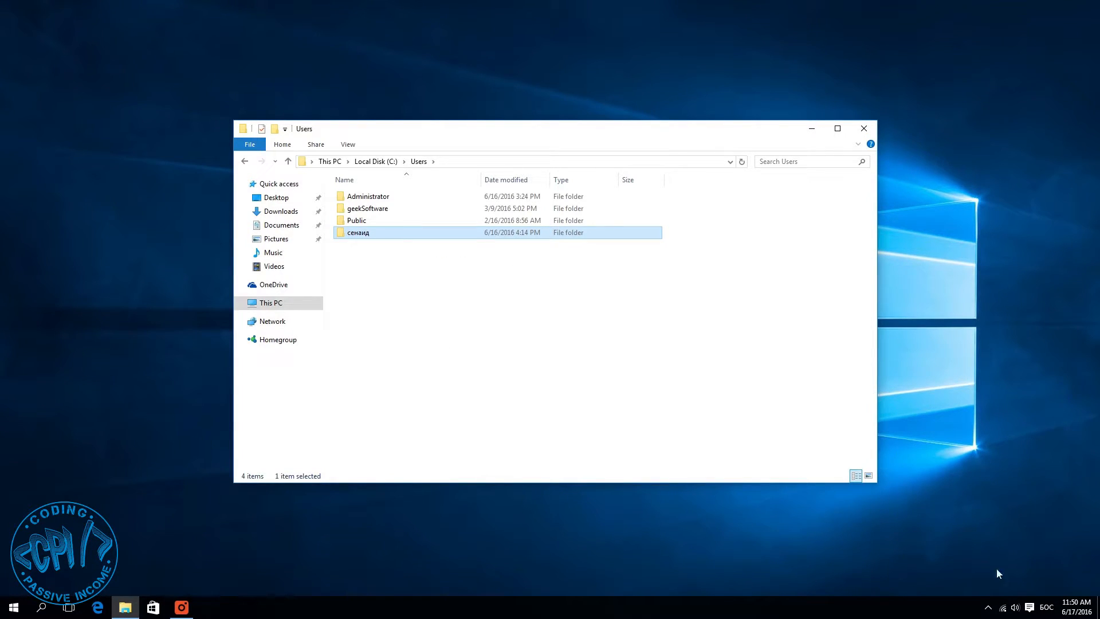
mouse_move(1006, 513)
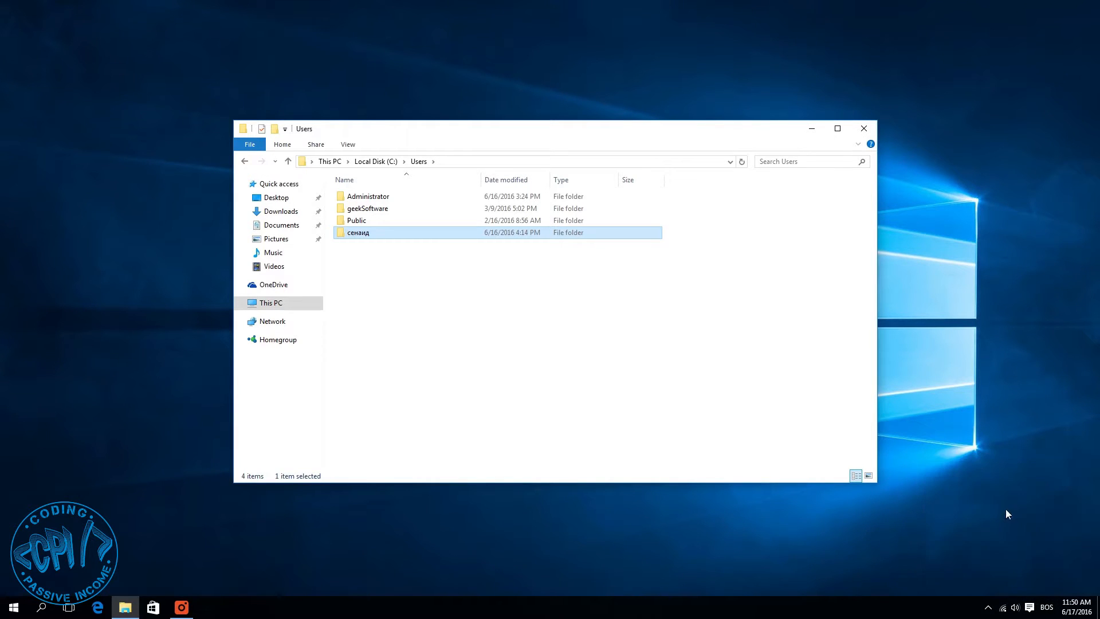
- Rename the сенаид user folder to 'senaid'
left_click(836, 128)
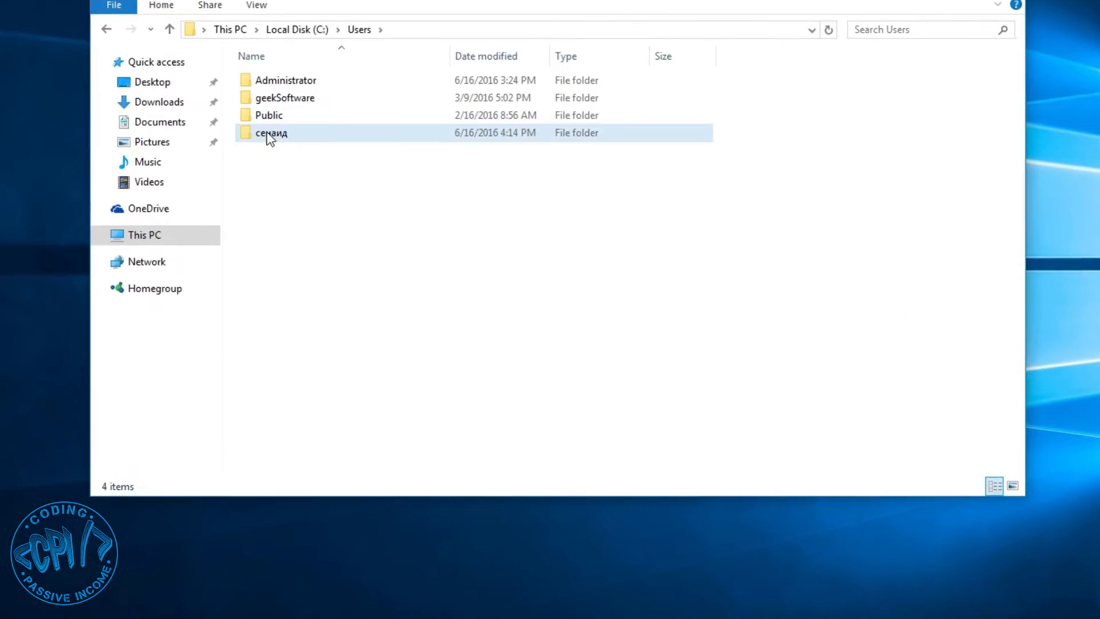
left_click(271, 133)
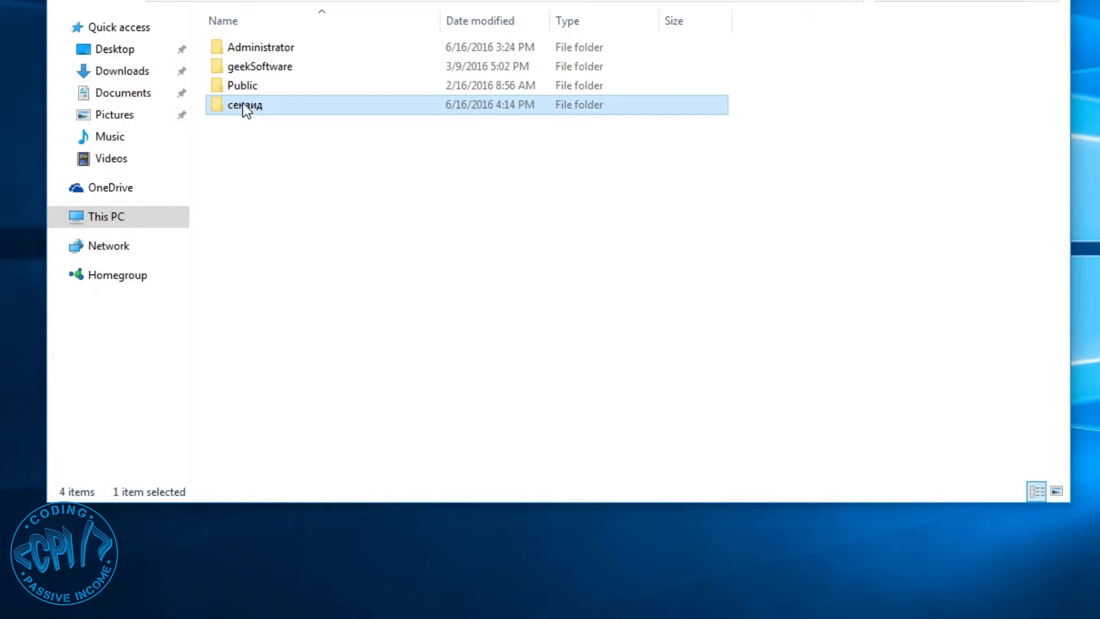
right_click(244, 104)
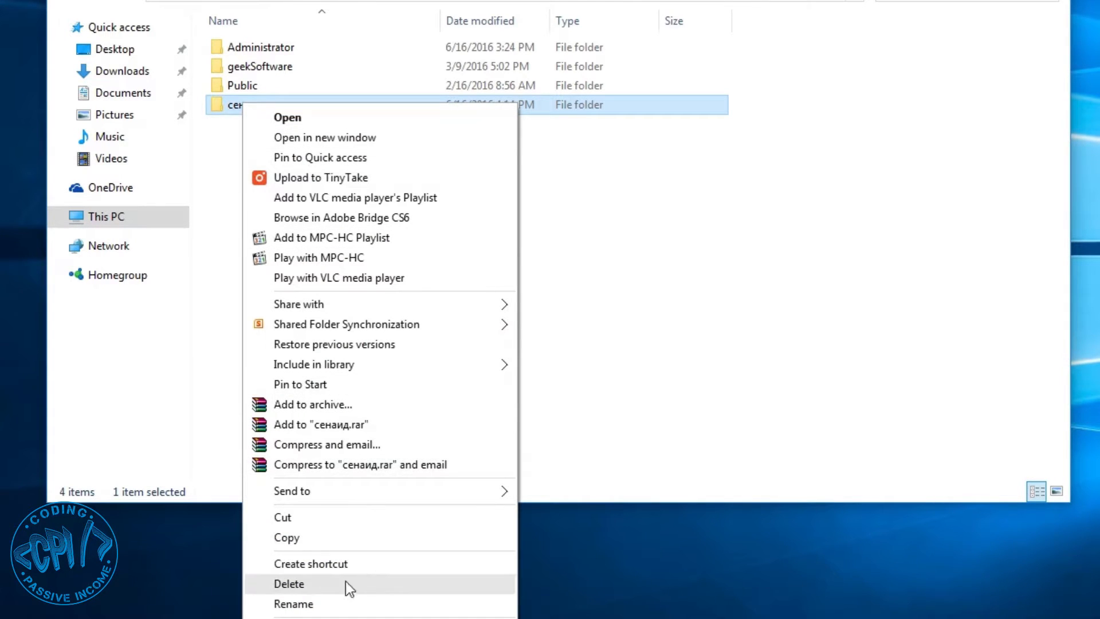
mouse_move(293, 604)
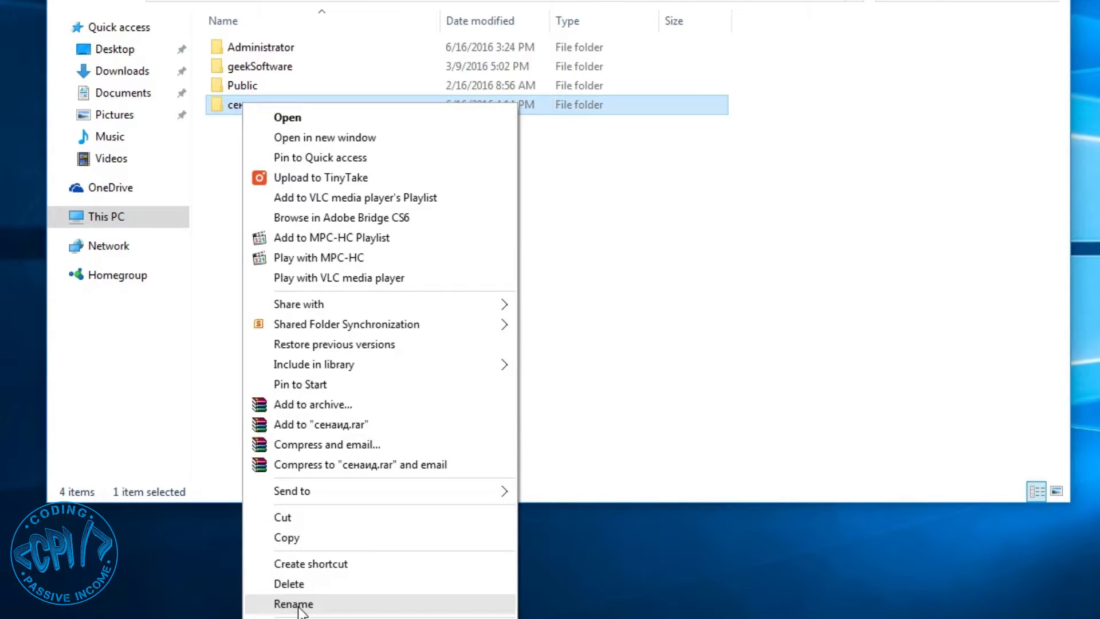
left_click(293, 603)
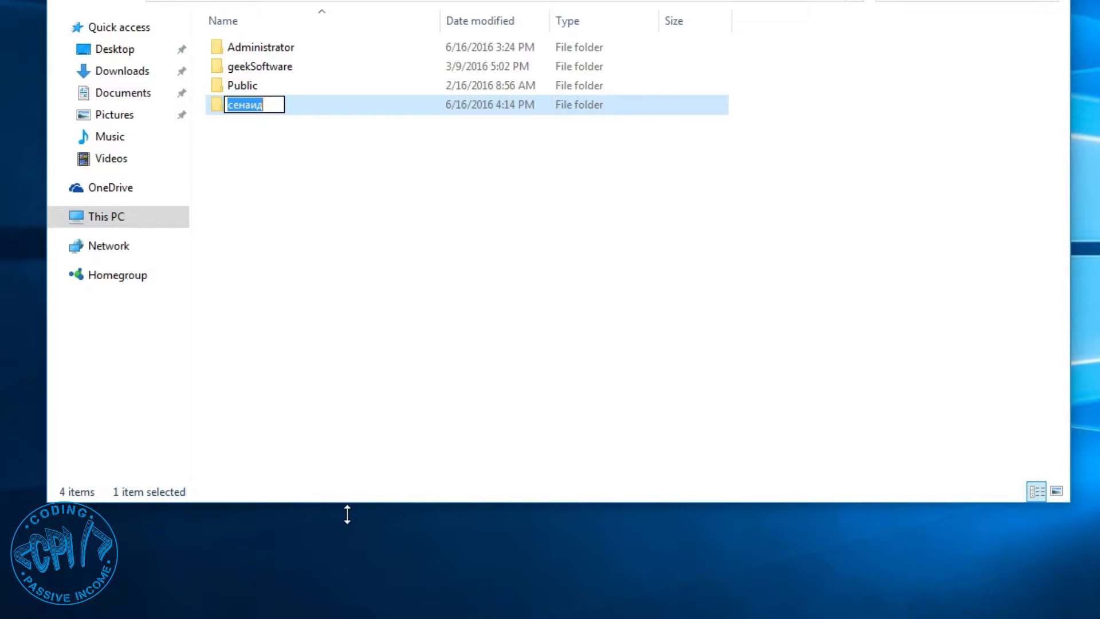
type("senaid")
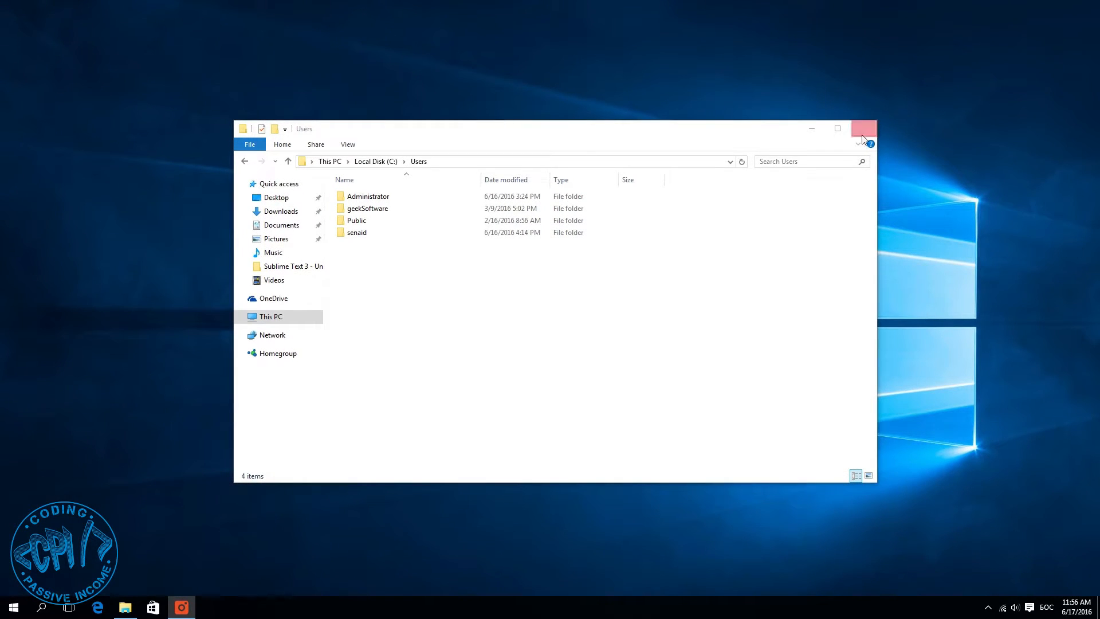
- Launch the Run app from Start search (retyping 'рун' as 'run') to enter regedit
left_click(12, 608)
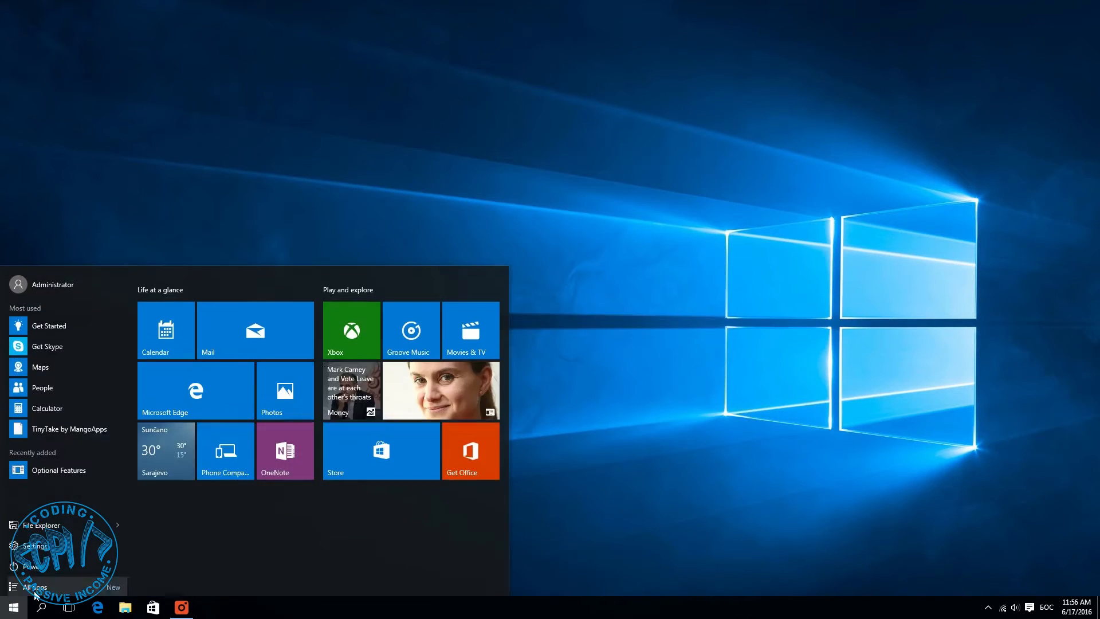
type("рун")
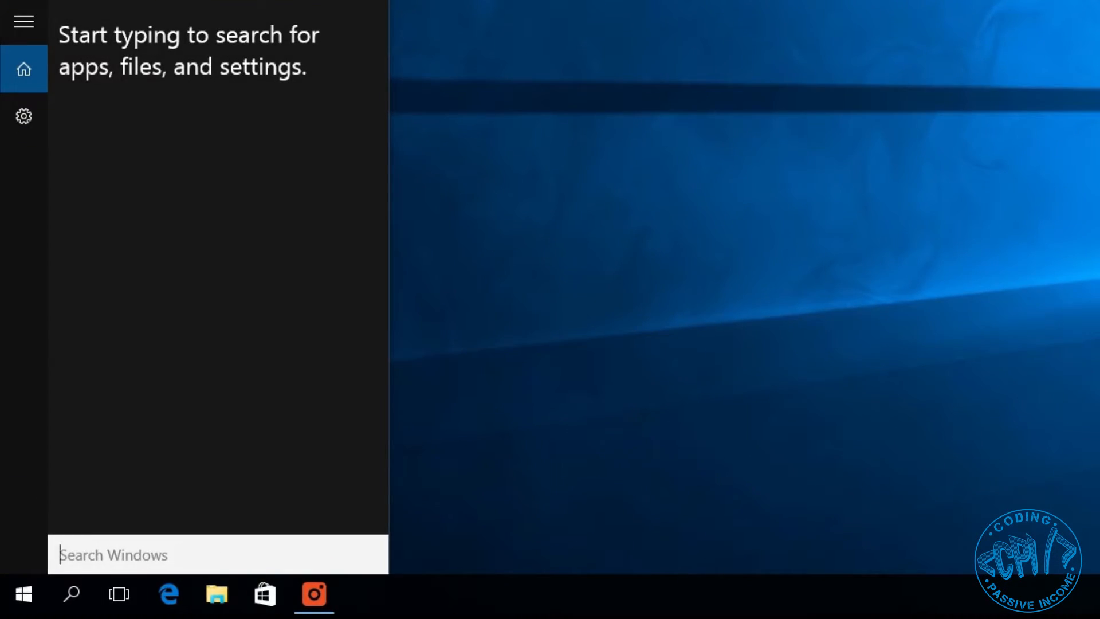
type("run")
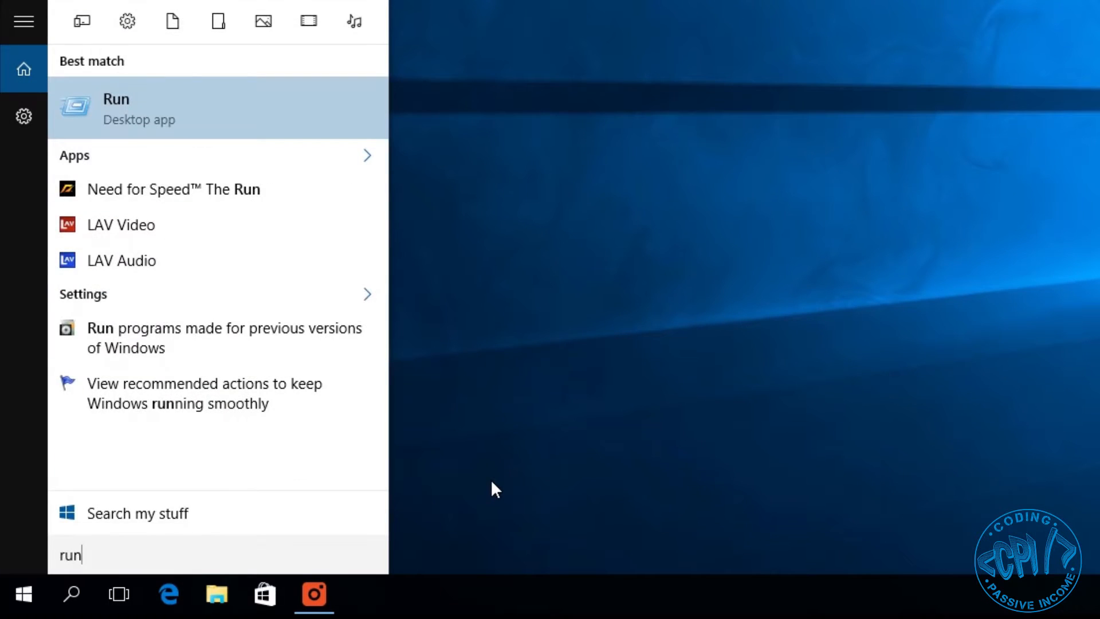
left_click(115, 109)
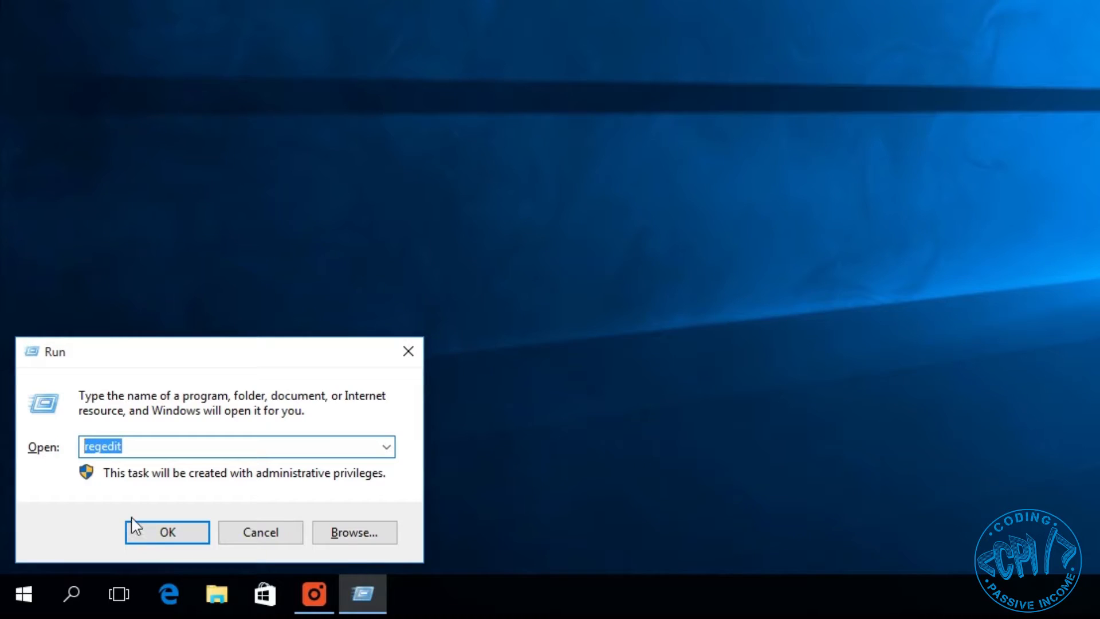
- Launch regedit and use Find to locate the ProfileList registry key
left_click(167, 532)
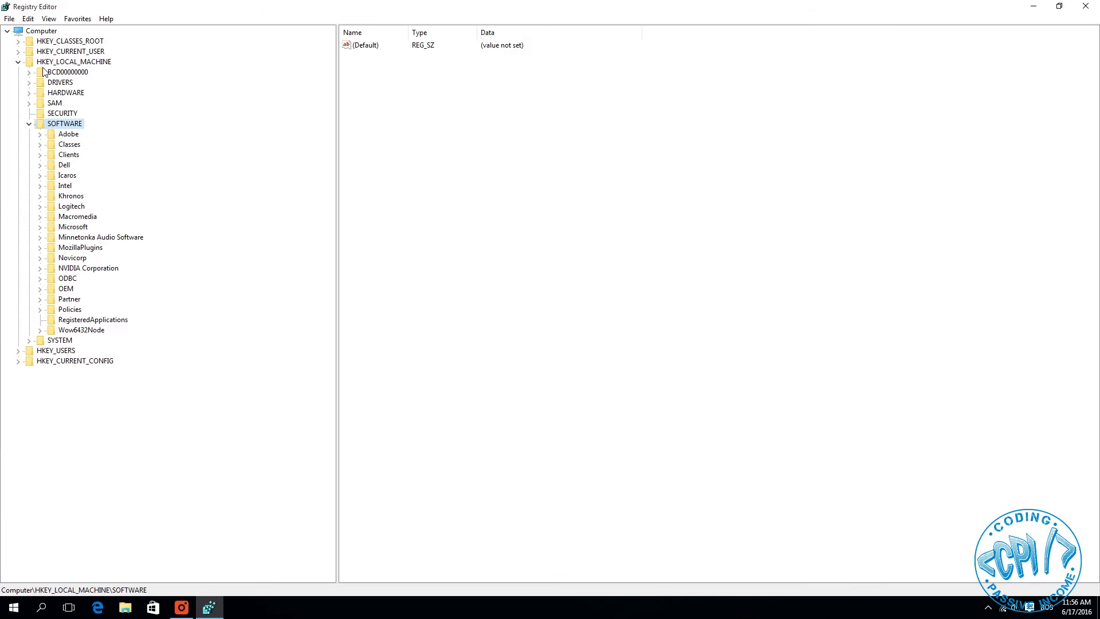
mouse_move(185, 296)
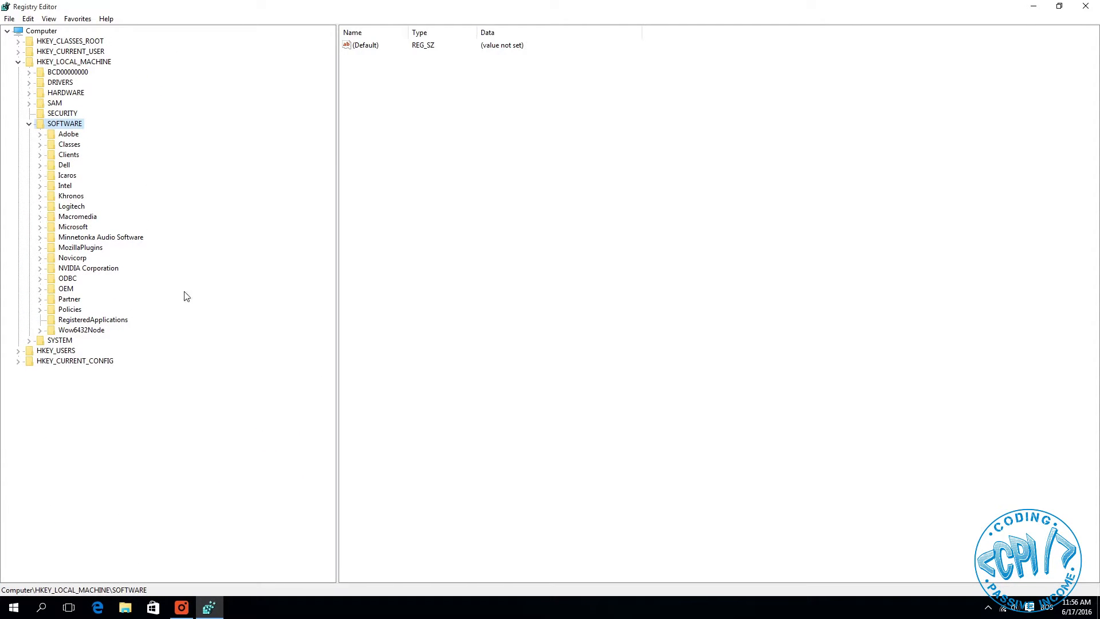
mouse_move(73, 86)
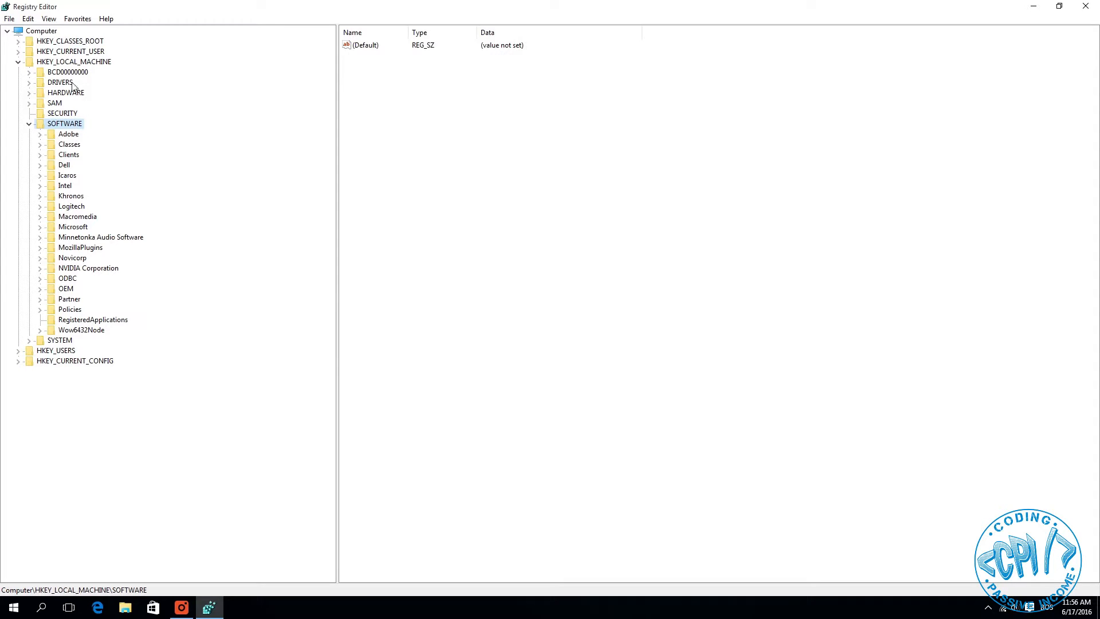
left_click(28, 18)
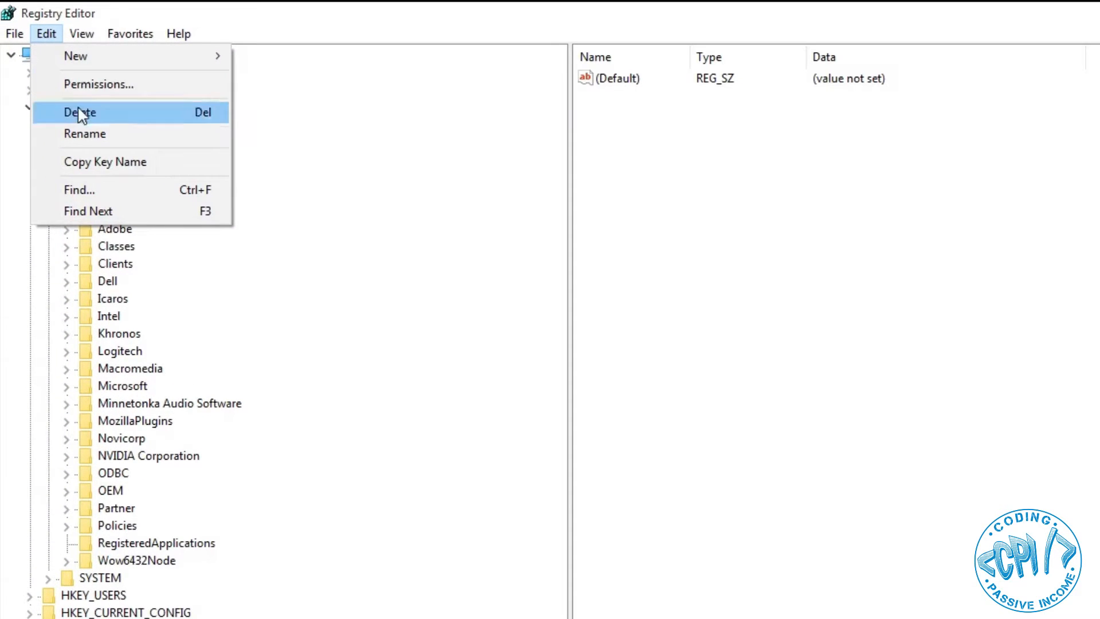
left_click(79, 189)
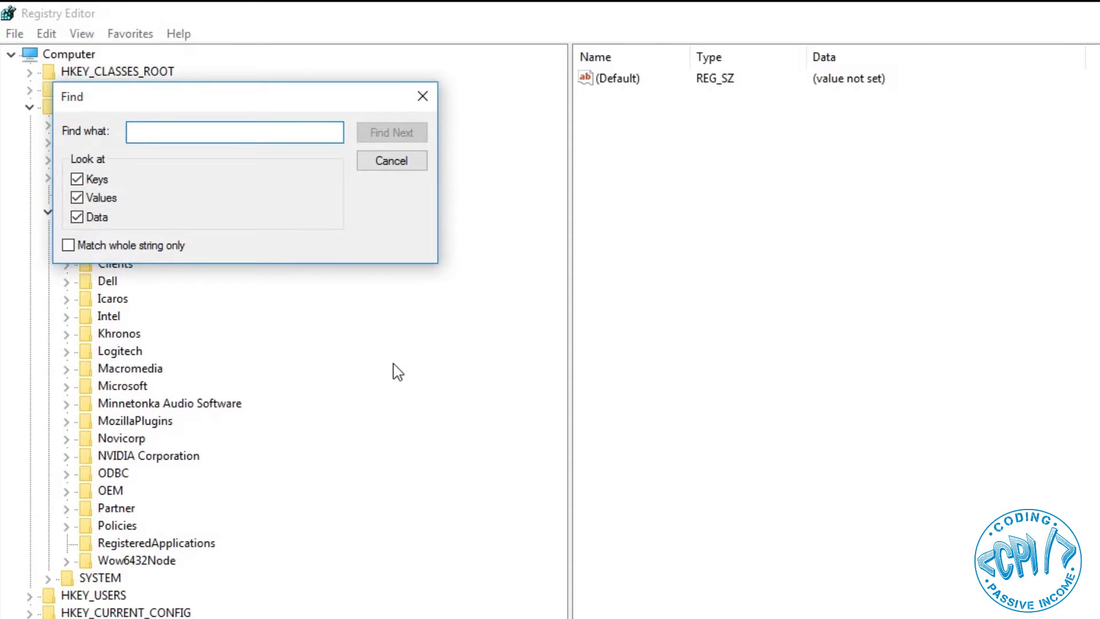
type("Profile")
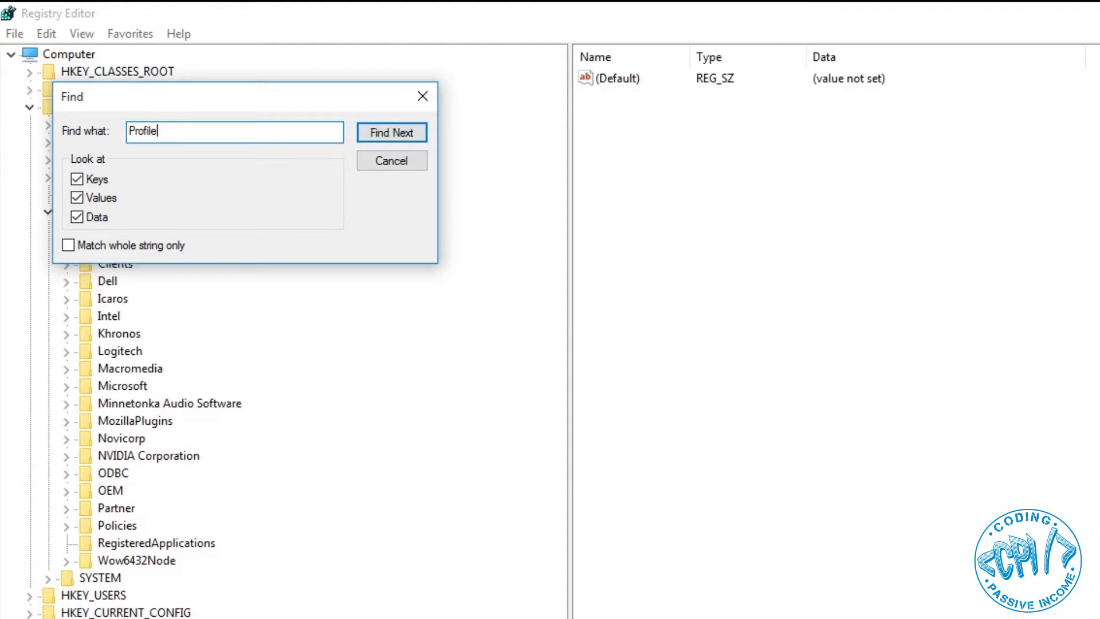
type("List")
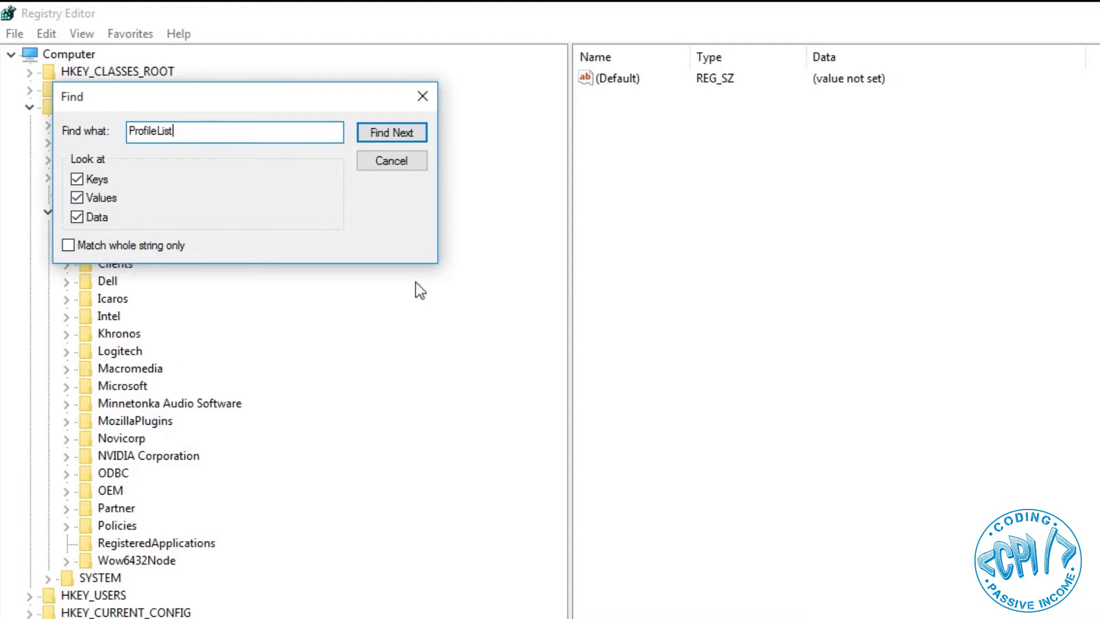
left_click(391, 132)
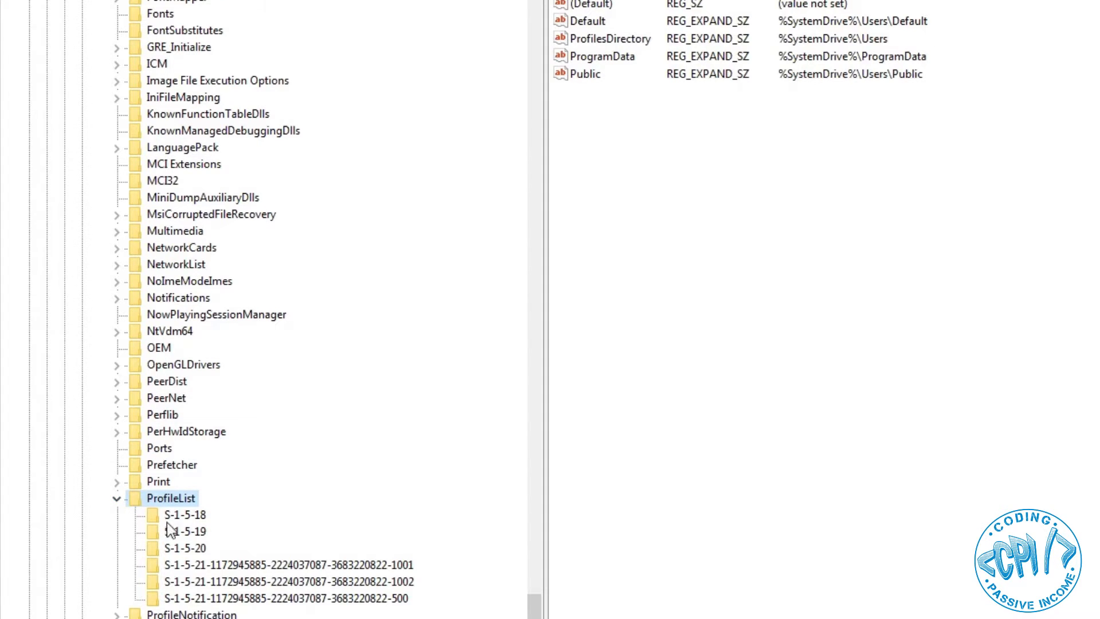
mouse_move(207, 565)
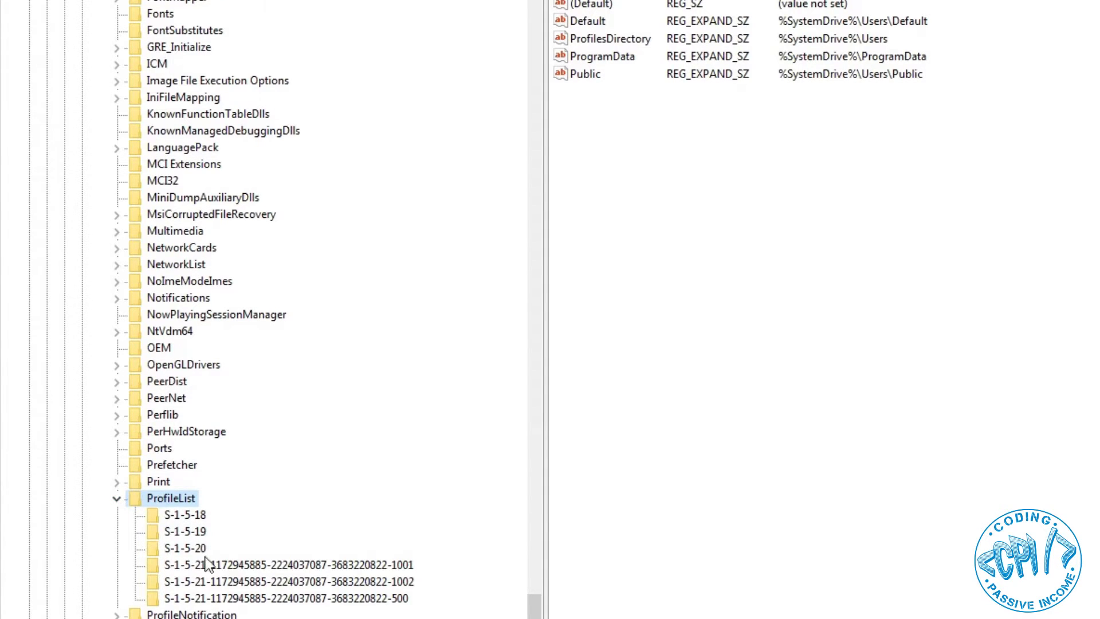
- Check the SID subkeys ending 1001 and 1002 for the ProfileImagePath still pointing to C:\Users\сенаид
left_click(288, 564)
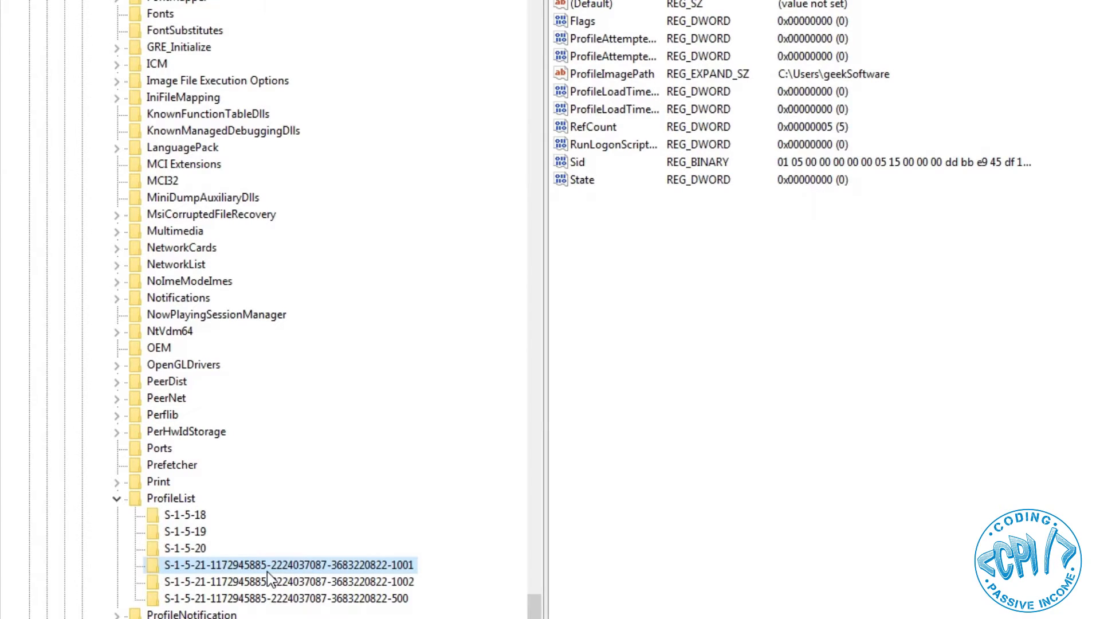
left_click(288, 581)
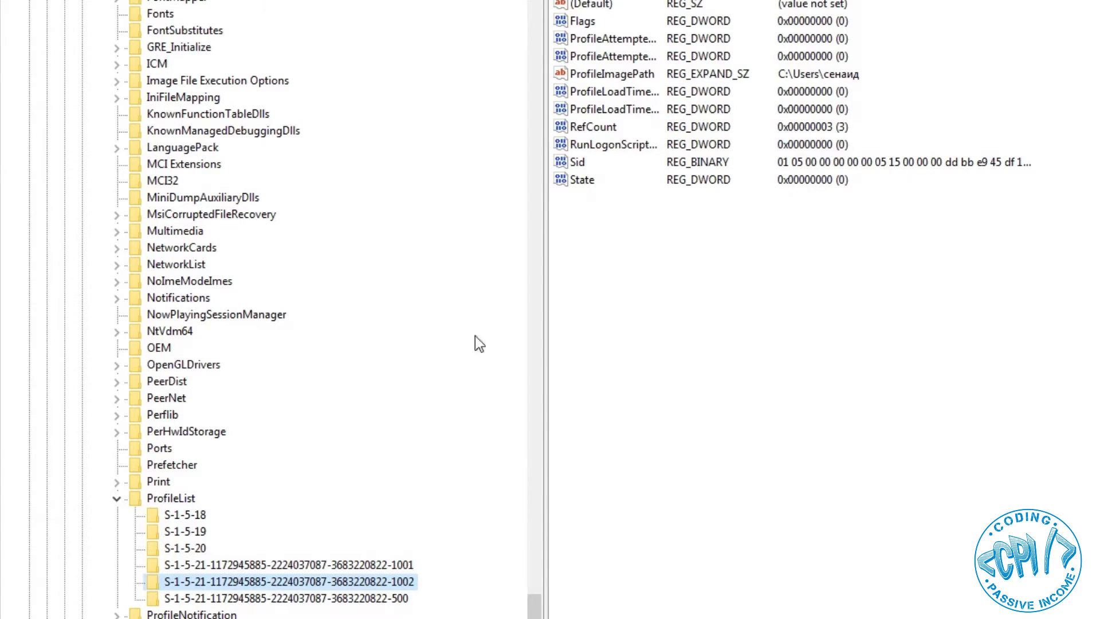
left_click(612, 74)
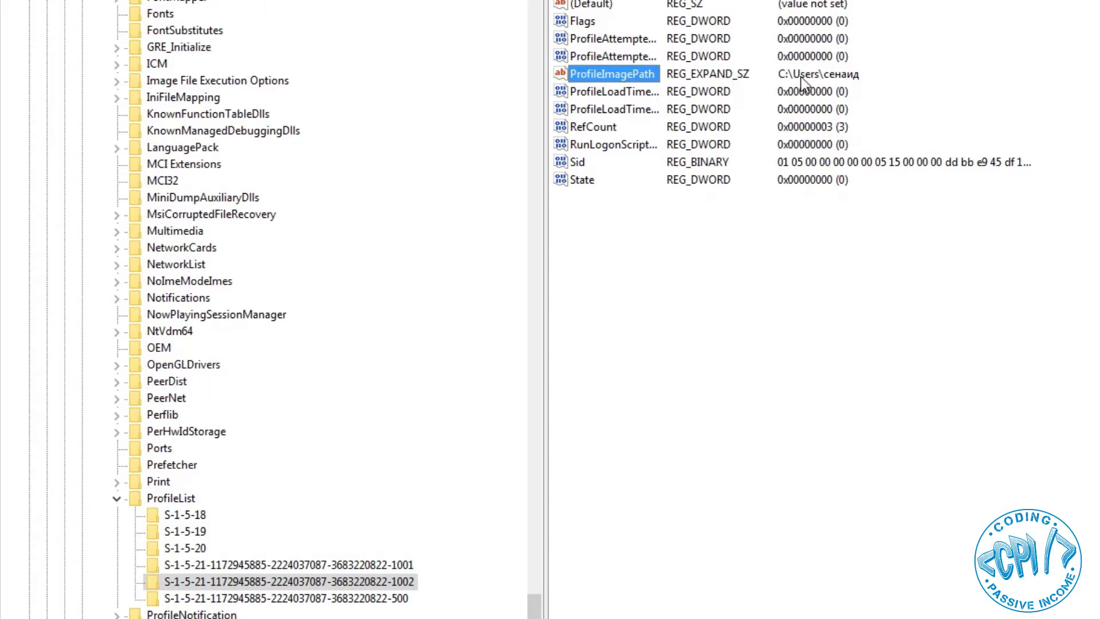
mouse_move(852, 81)
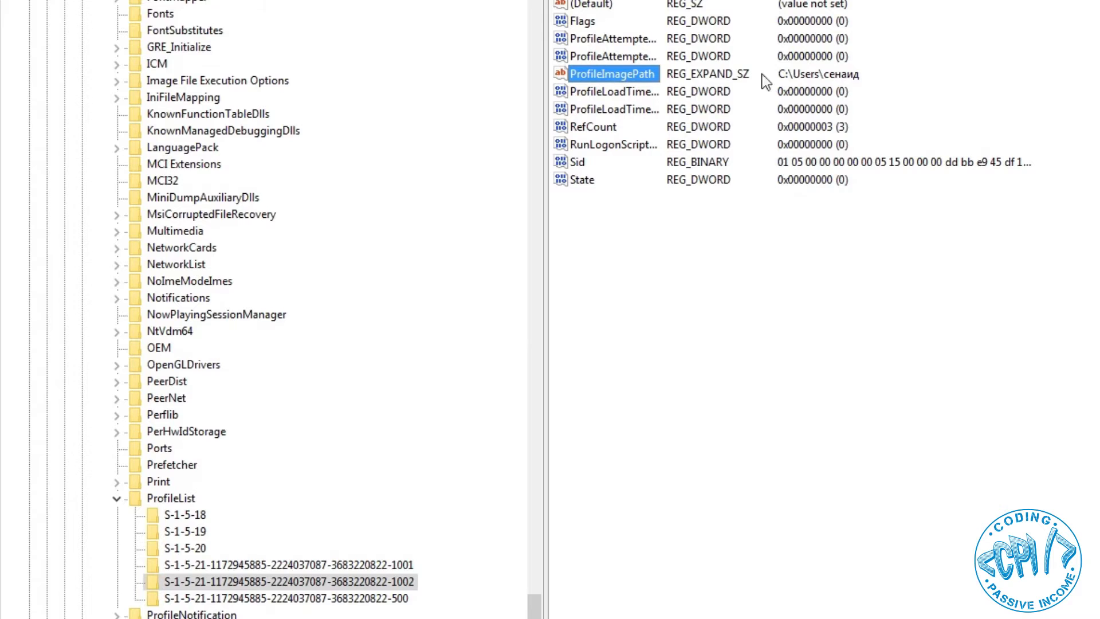
- Change the ProfileImagePath value data to C:\Users\senaid and confirm
double_click(611, 73)
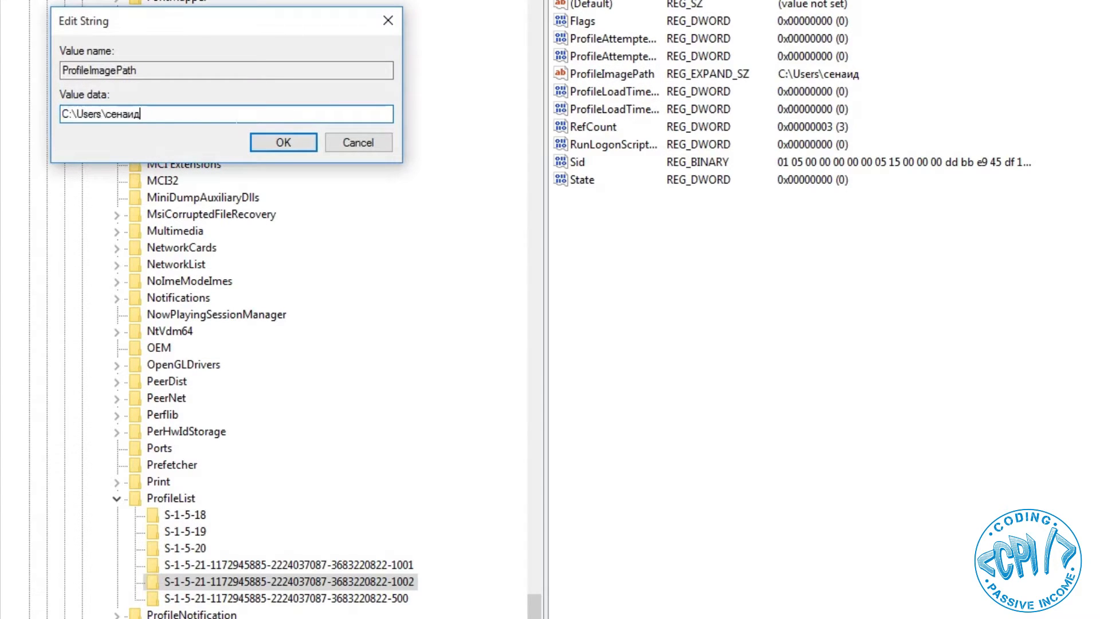
double_click(120, 113)
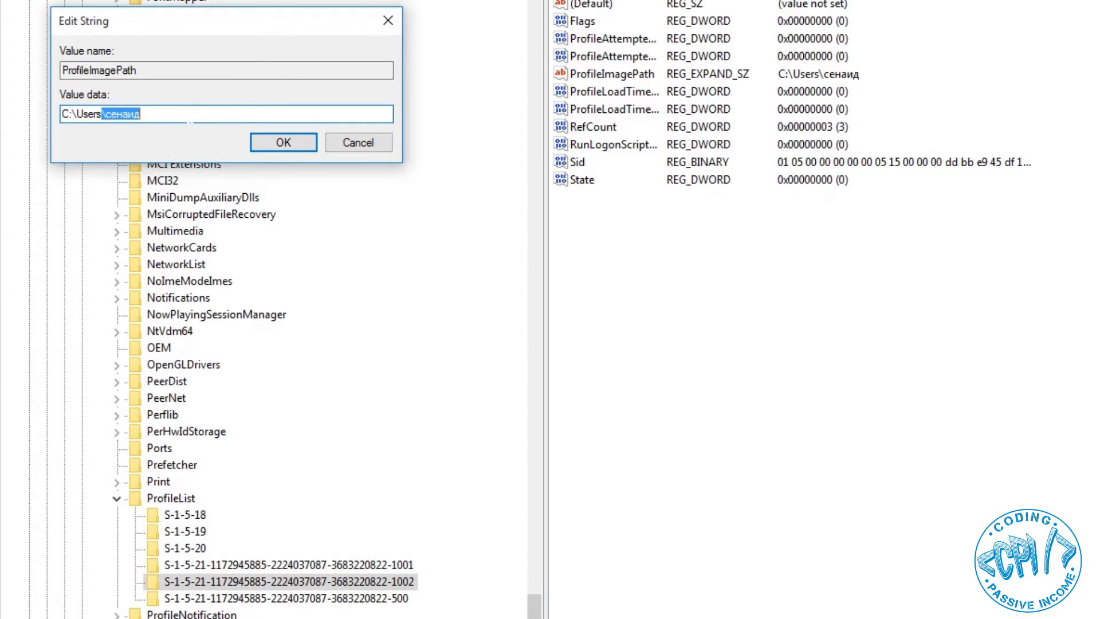
type("senaid")
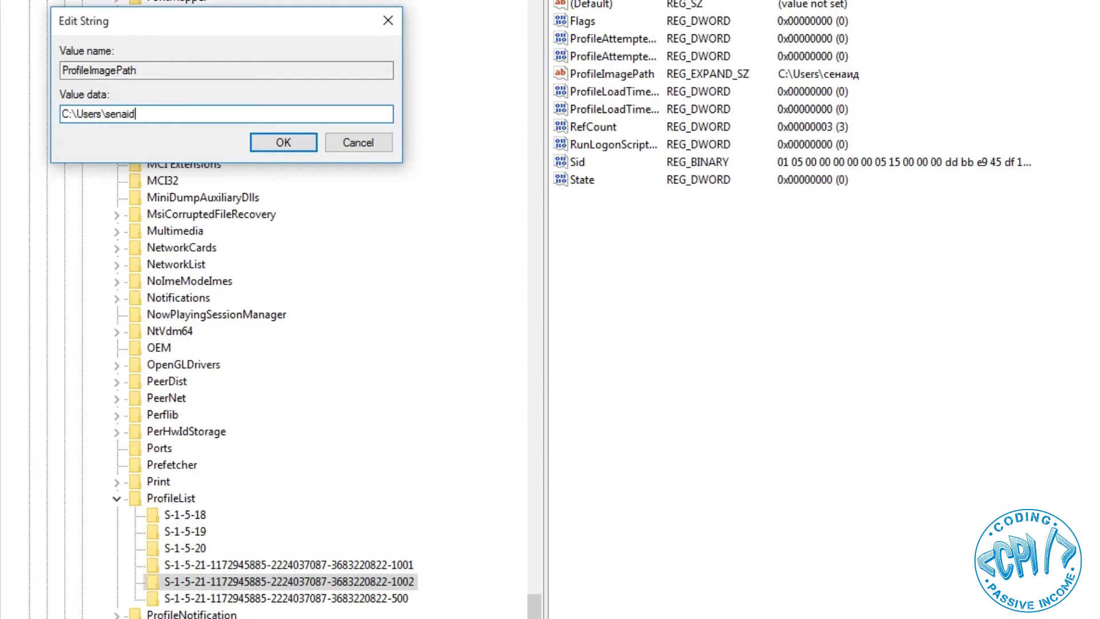
left_click(283, 142)
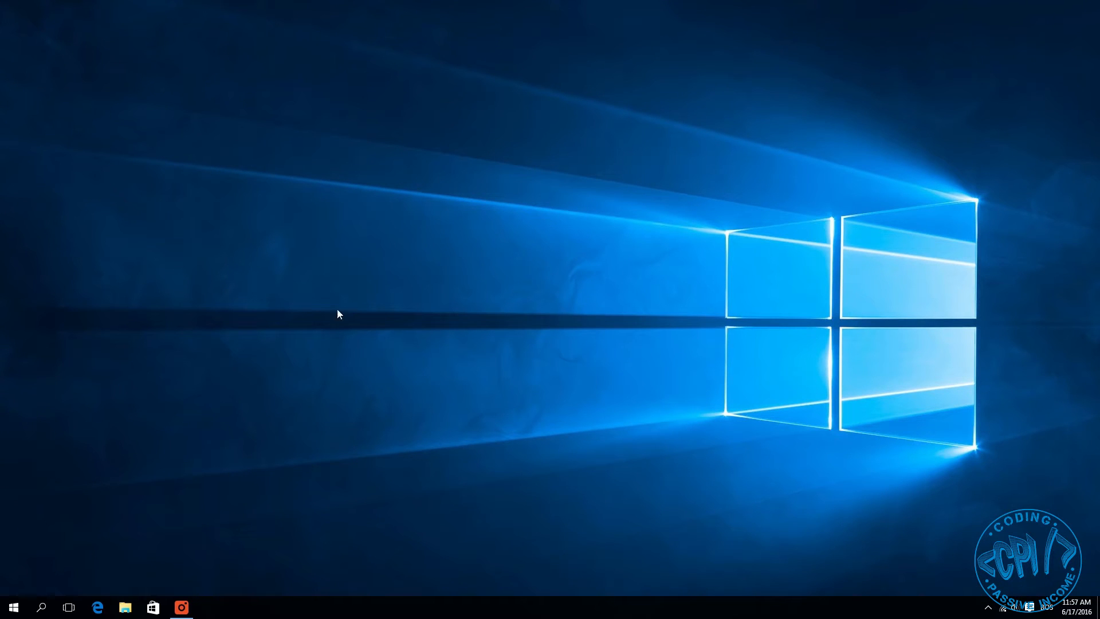
mouse_move(307, 363)
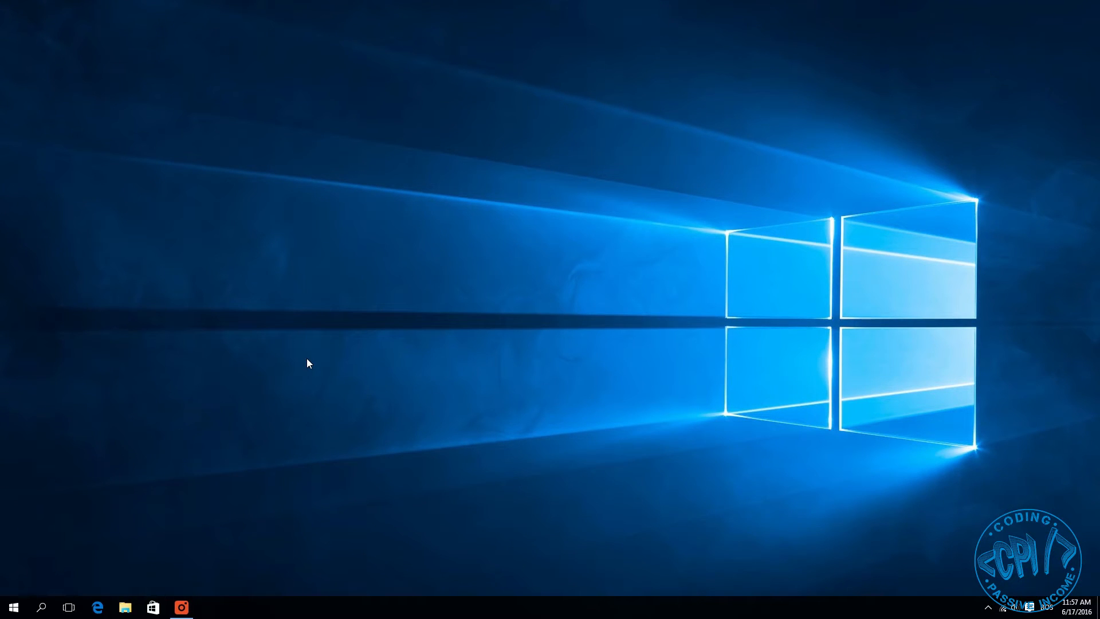
- Launch File Explorer and browse into a top-level folder on Local Disk (C:)
left_click(125, 608)
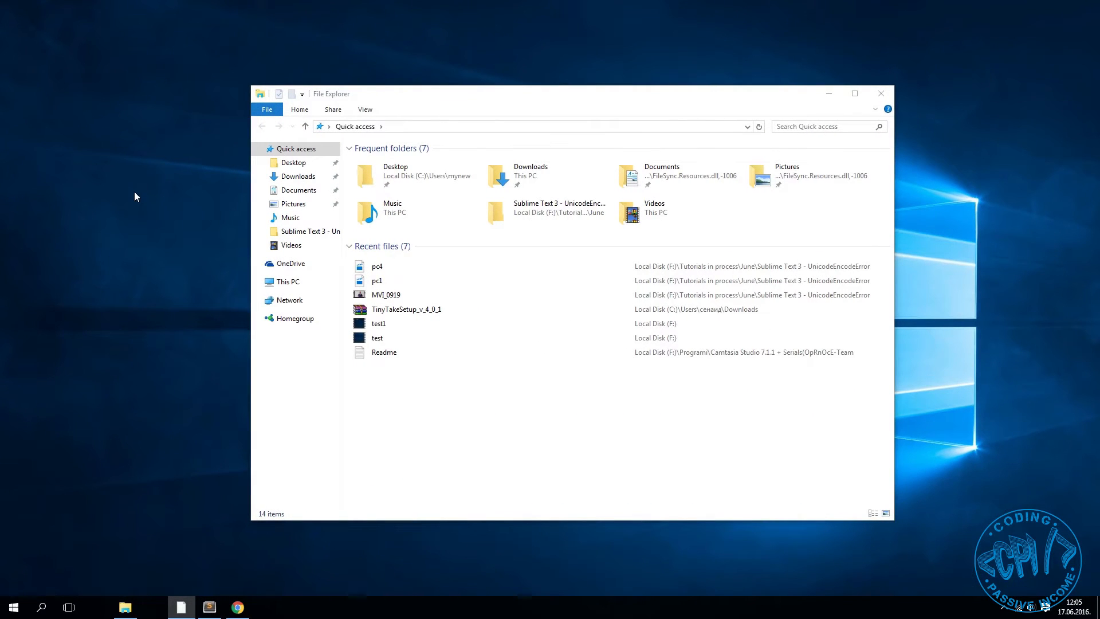
mouse_move(126, 205)
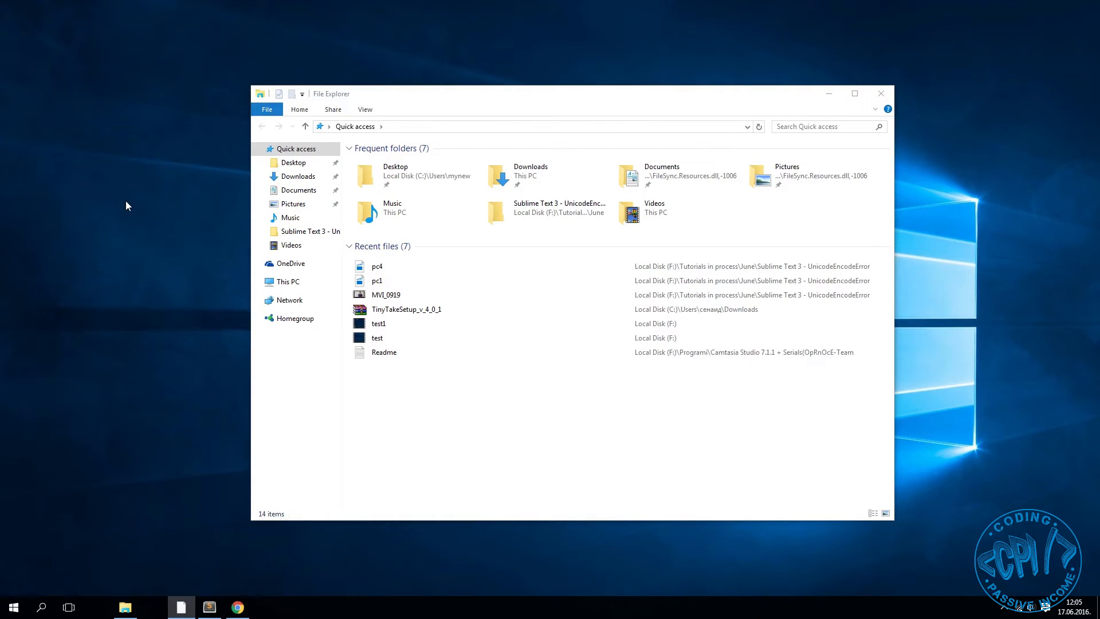
mouse_move(417, 212)
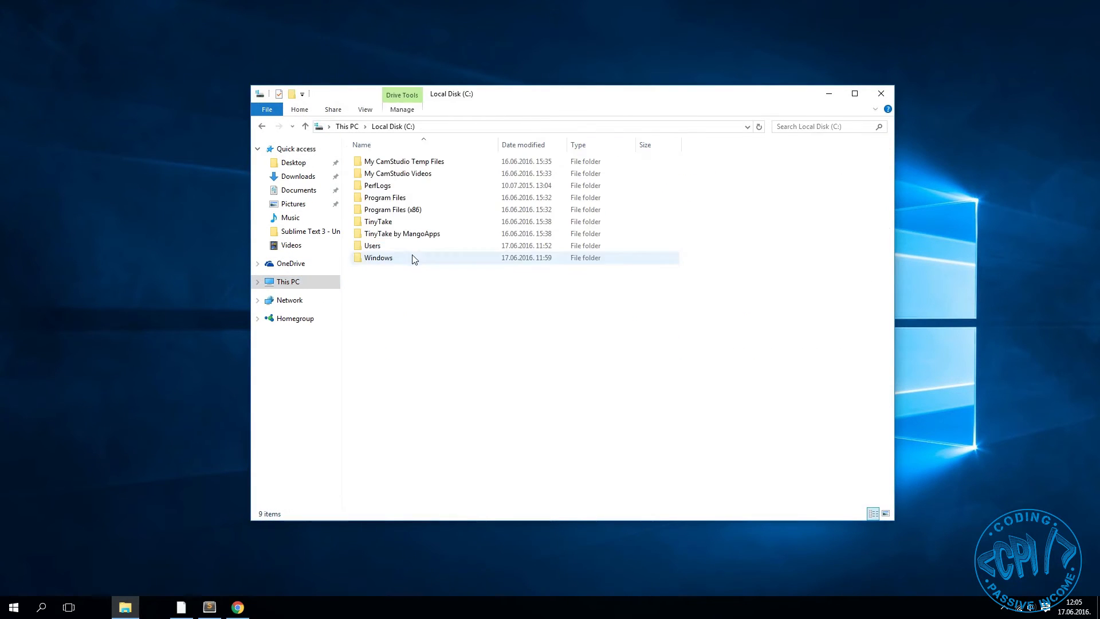
double_click(372, 245)
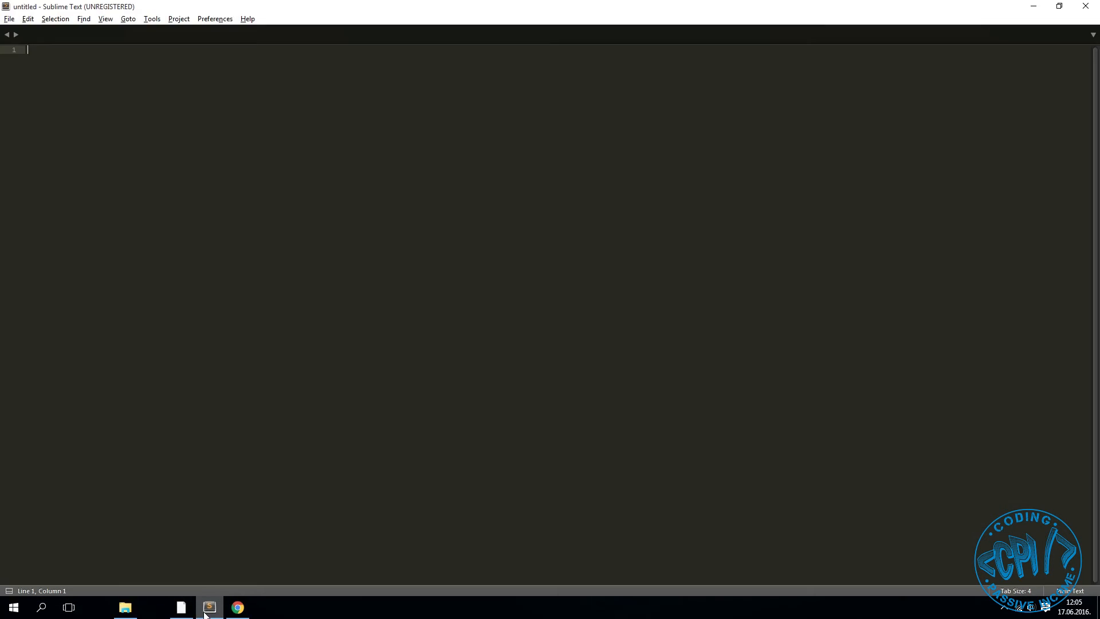
- Remove Package Control via its Remove Package command and confirm it is gone from Preferences
left_click(214, 18)
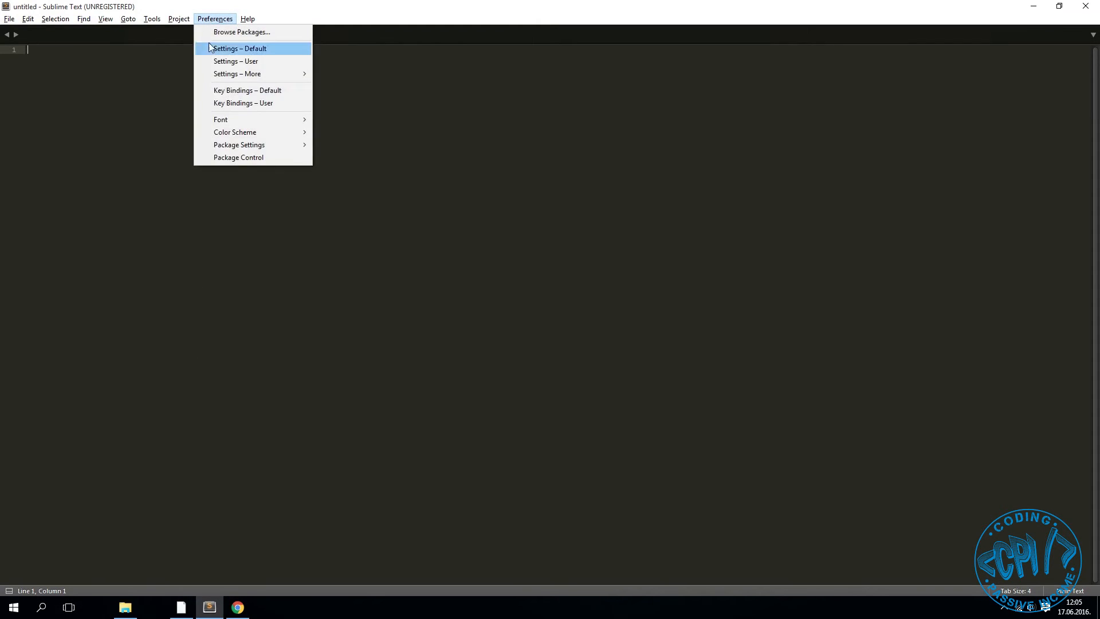
left_click(238, 157)
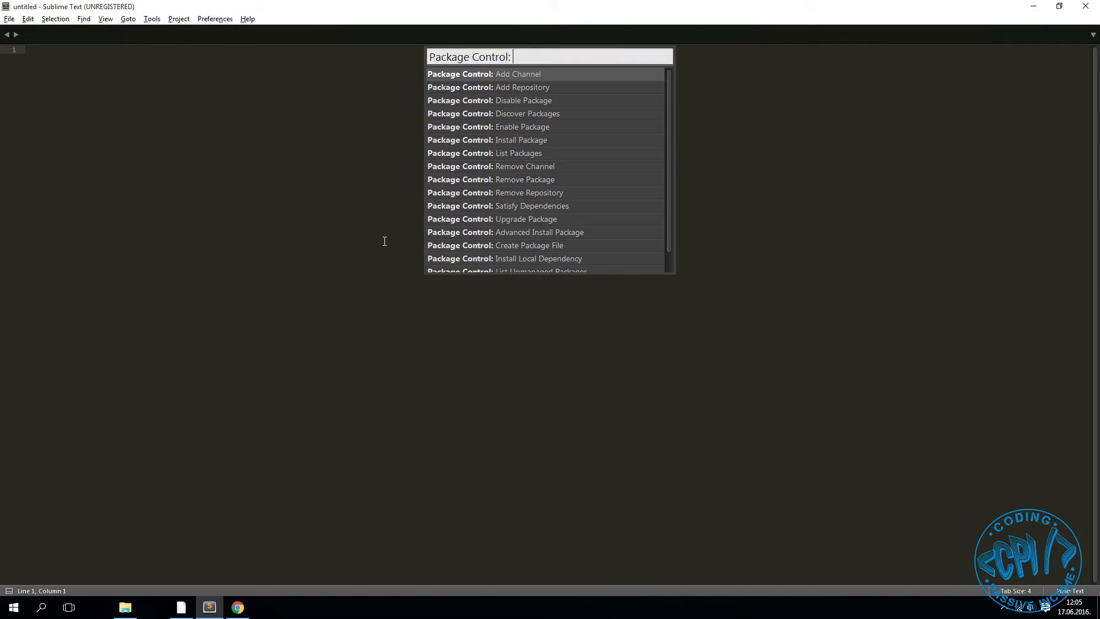
type("installa pa")
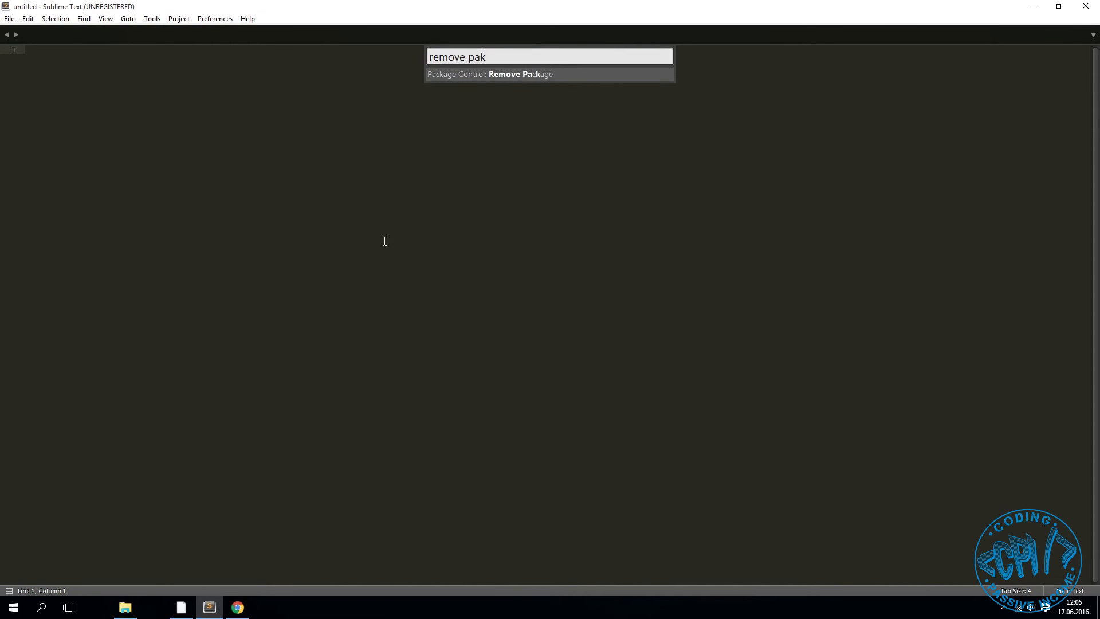
left_click(489, 73)
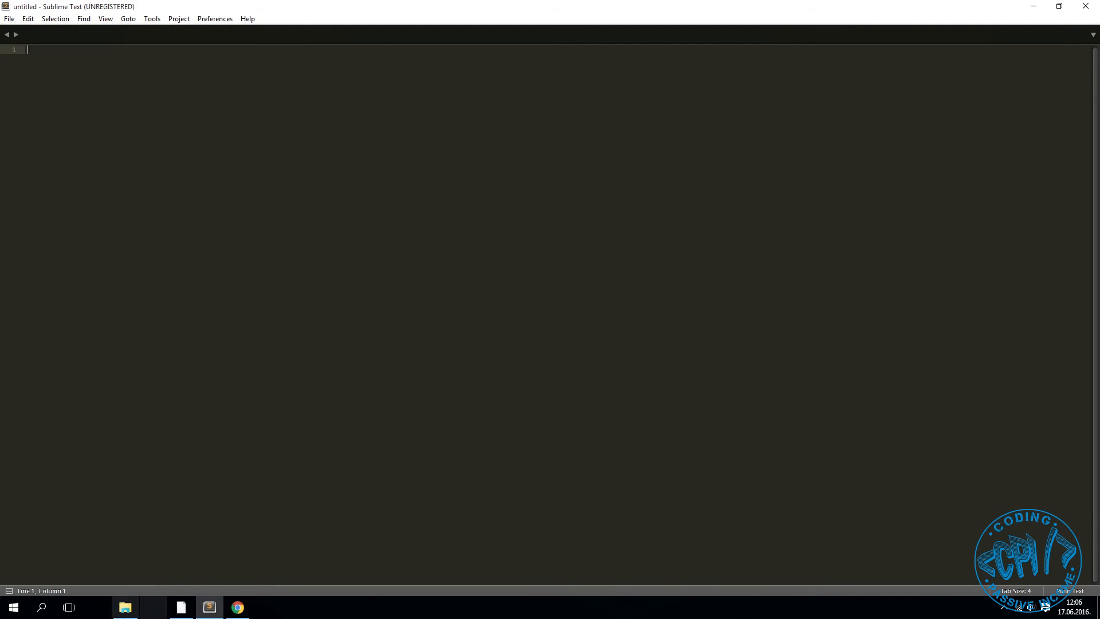
left_click(214, 19)
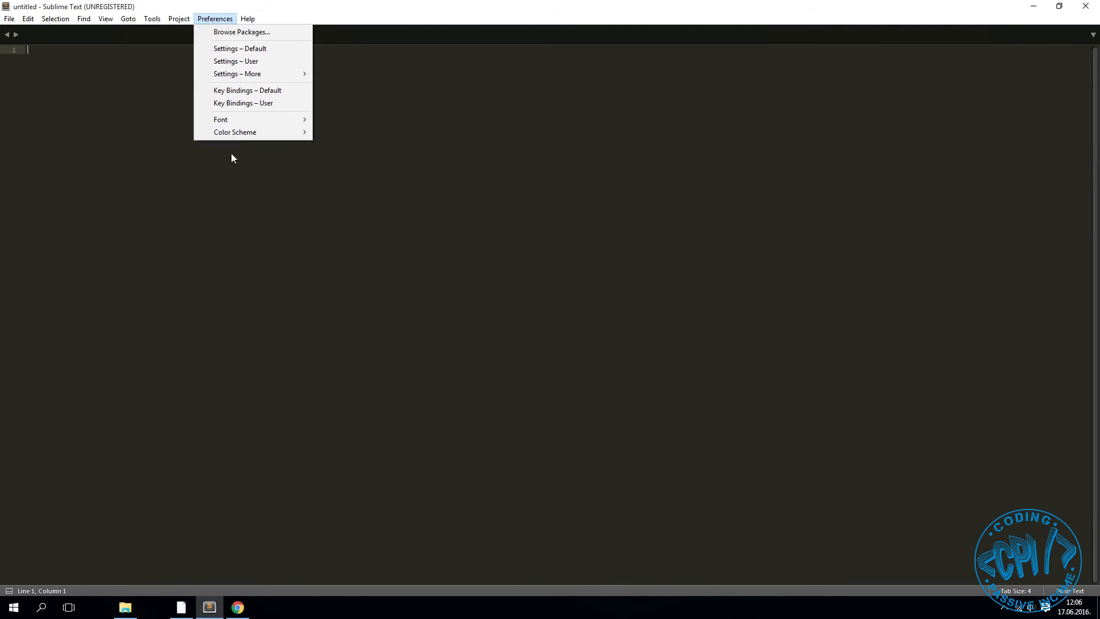
- Select the Sublime Text 3 install code on packagecontrol.io and return to the editor
left_click(237, 608)
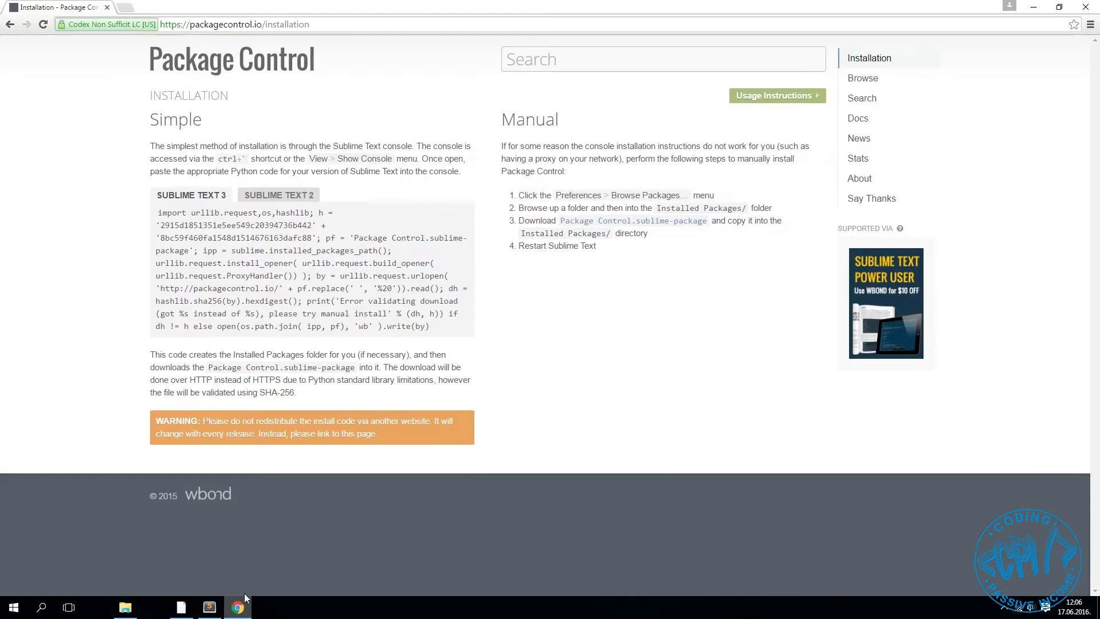
left_click_drag(157, 213, 311, 276)
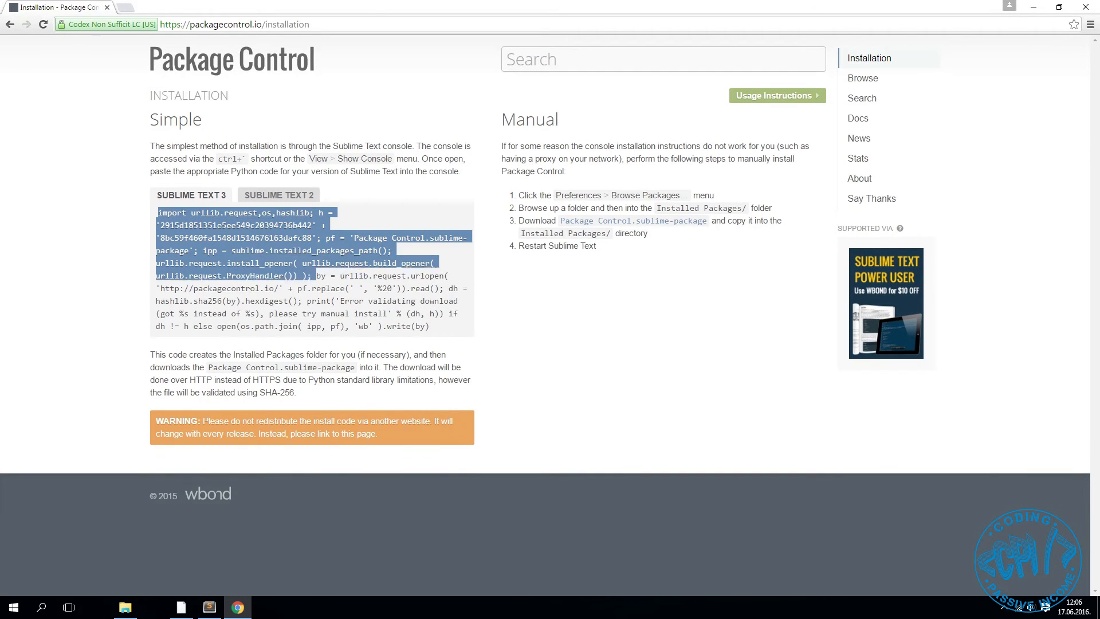
left_click_drag(320, 276, 430, 326)
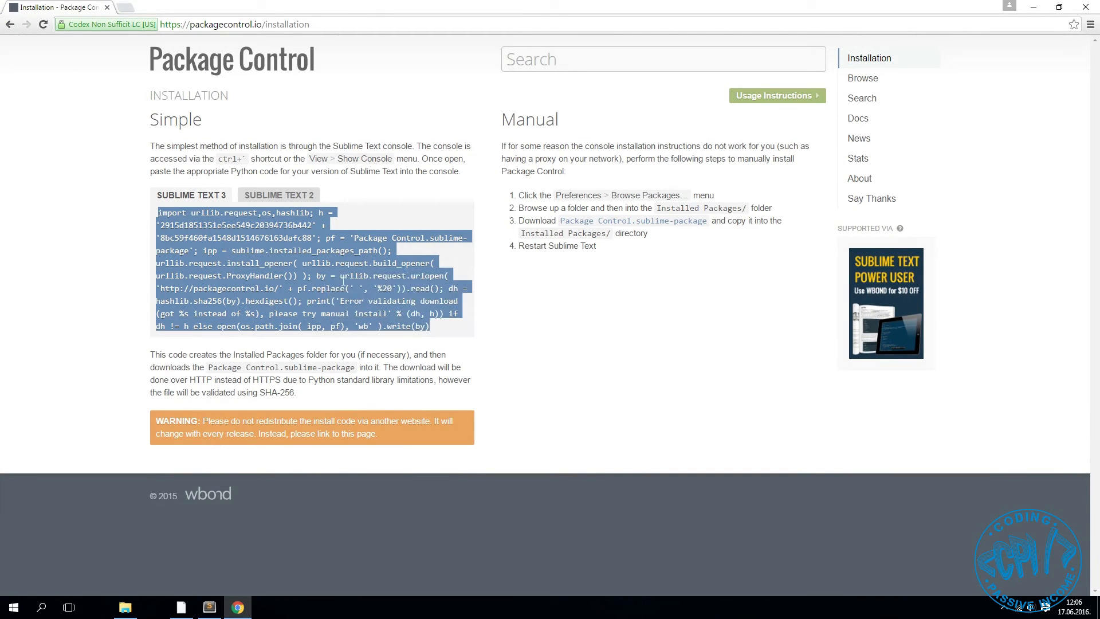
left_click(209, 608)
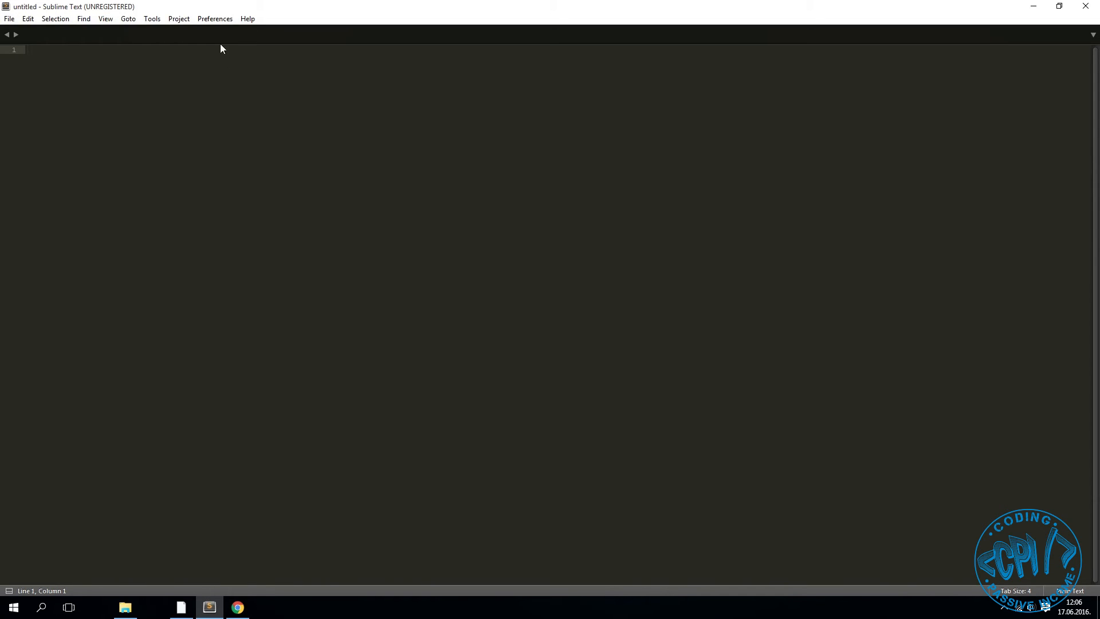
- Run the install code in the console and dismiss the missing-dependency notice
left_click(105, 18)
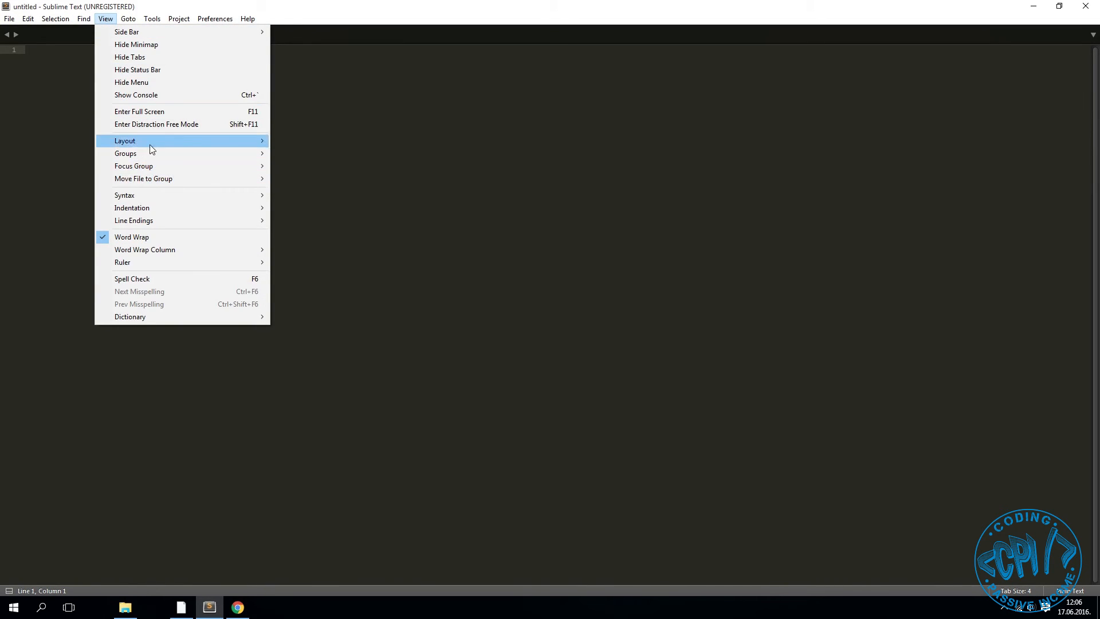
left_click(135, 95)
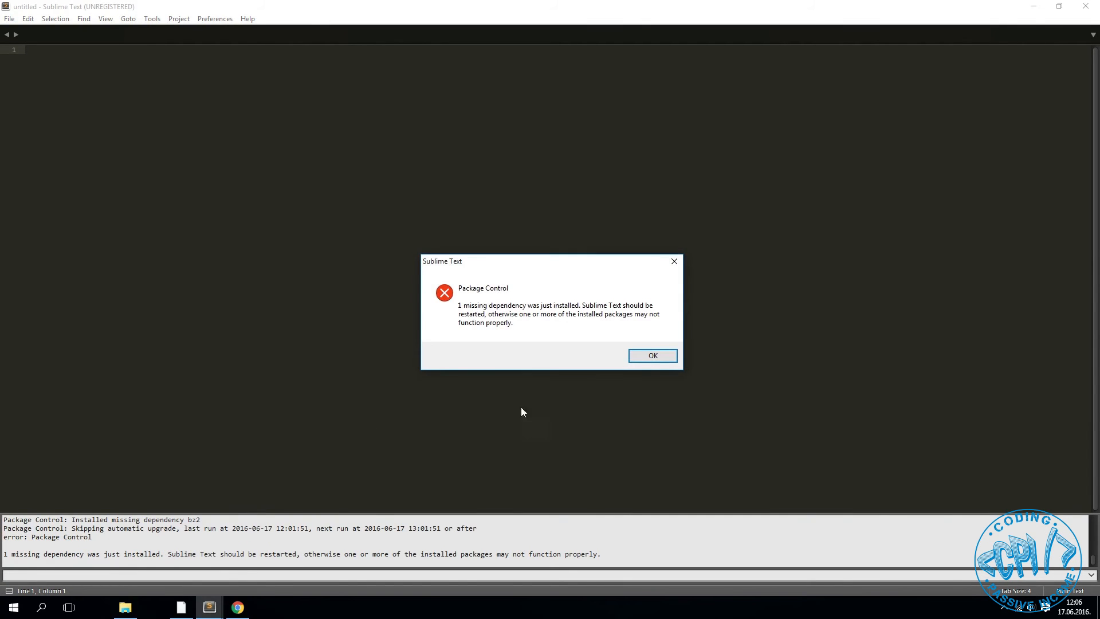
left_click(652, 355)
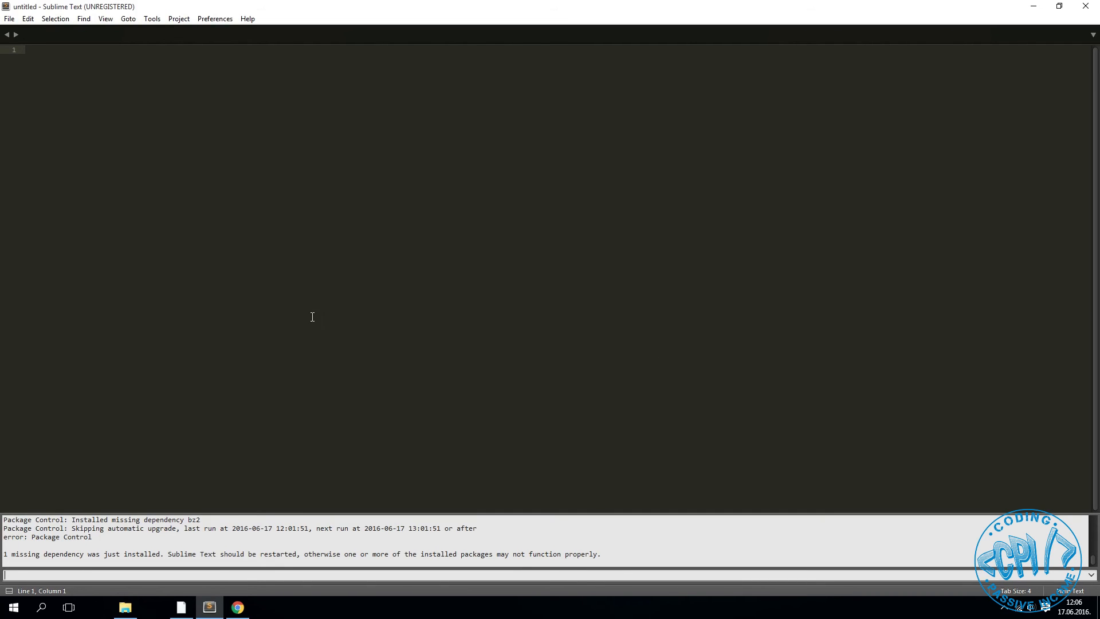
- Run Install Package and search the package list for 'day' to find Dayle Rees Color Schemes
left_click(214, 19)
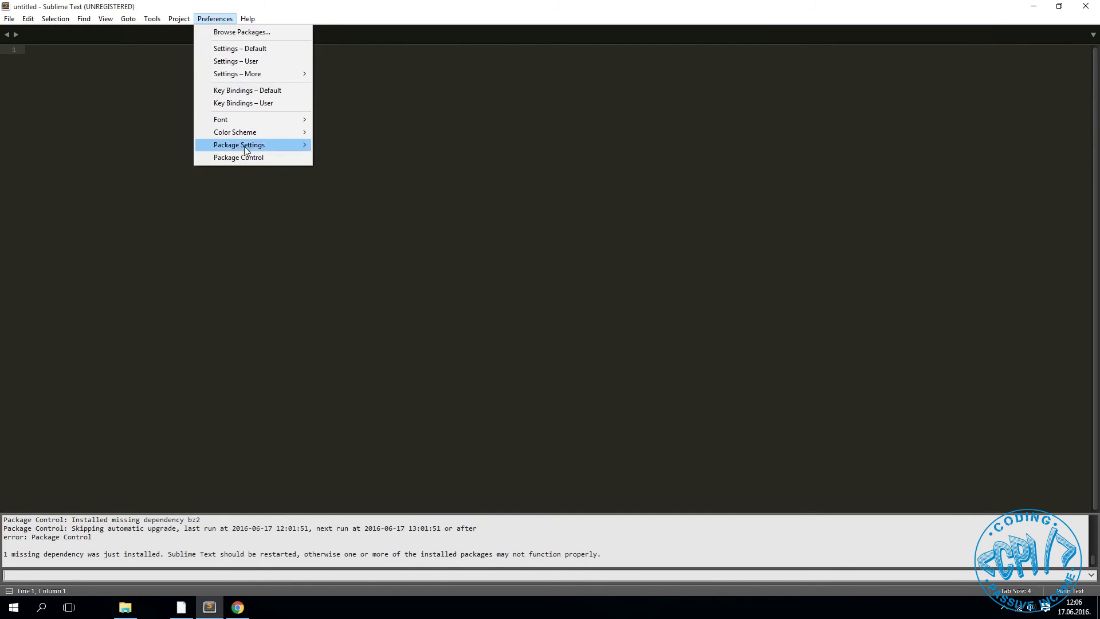
left_click(238, 157)
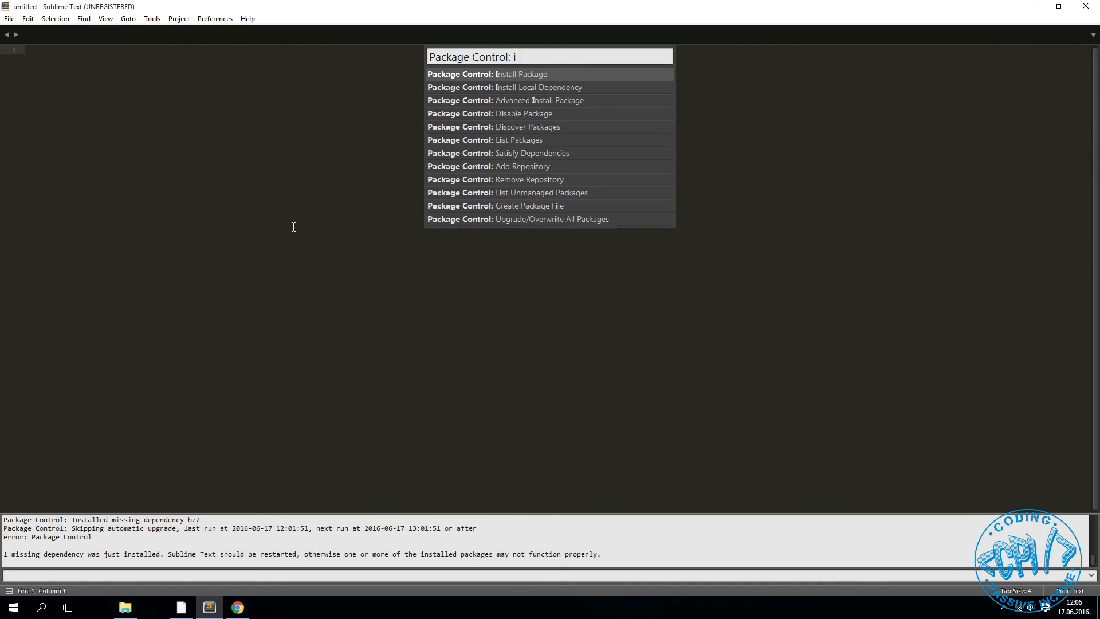
type("nstall pack")
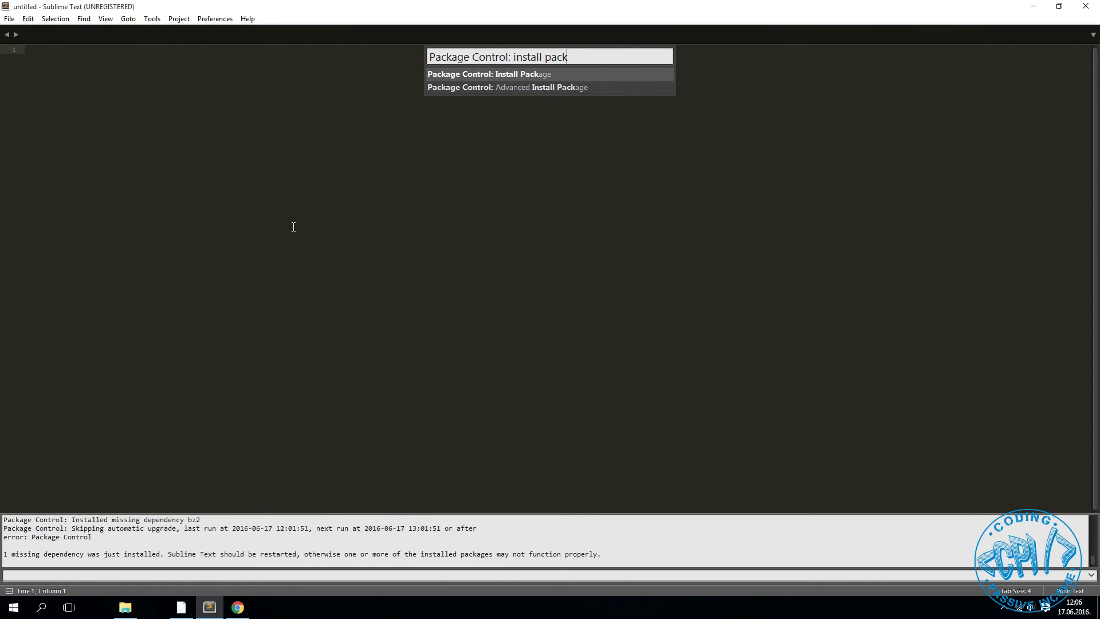
type("dayle")
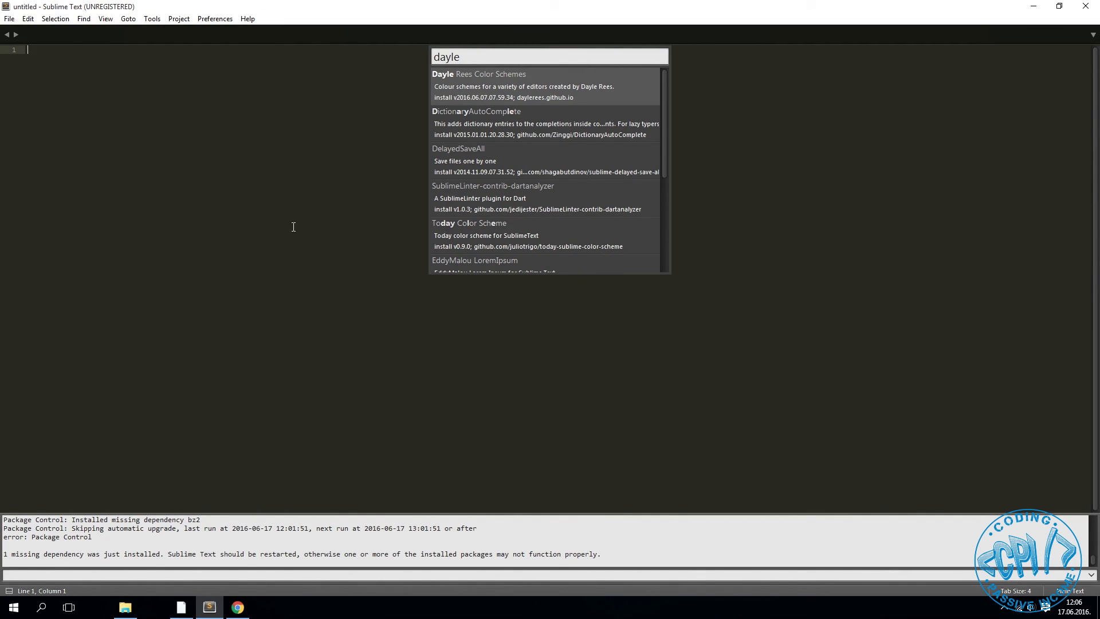
mouse_move(777, 145)
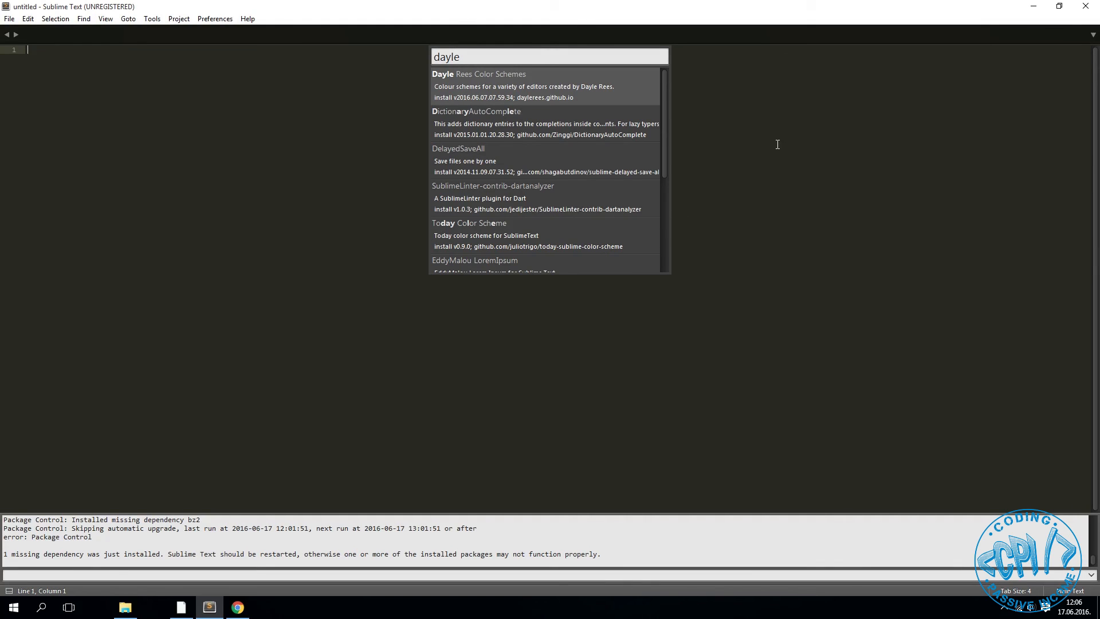